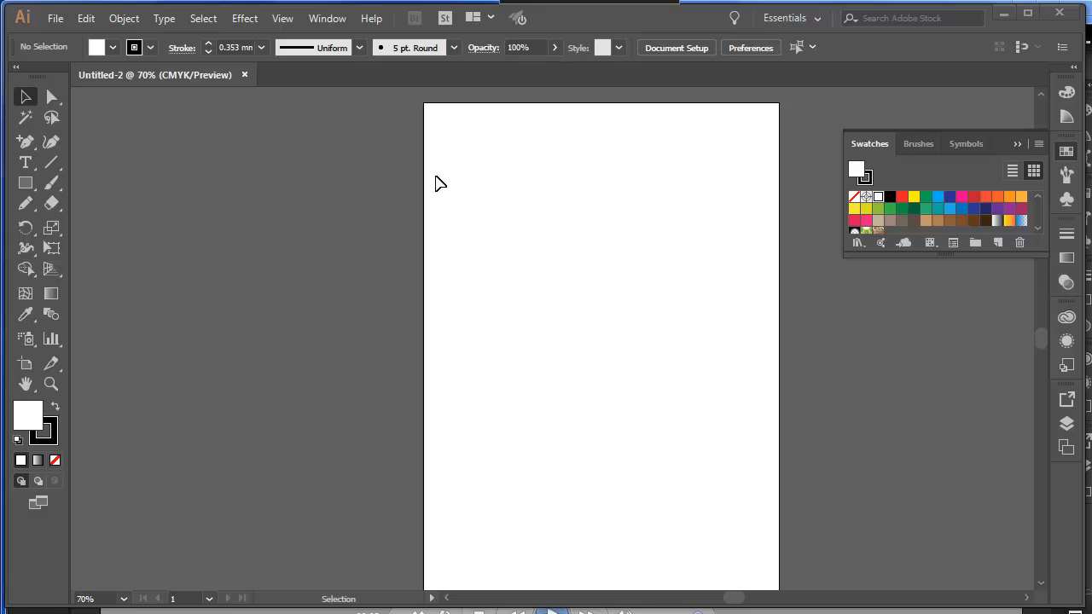
{"action": "mouse_move", "coordinate": [535, 210]}
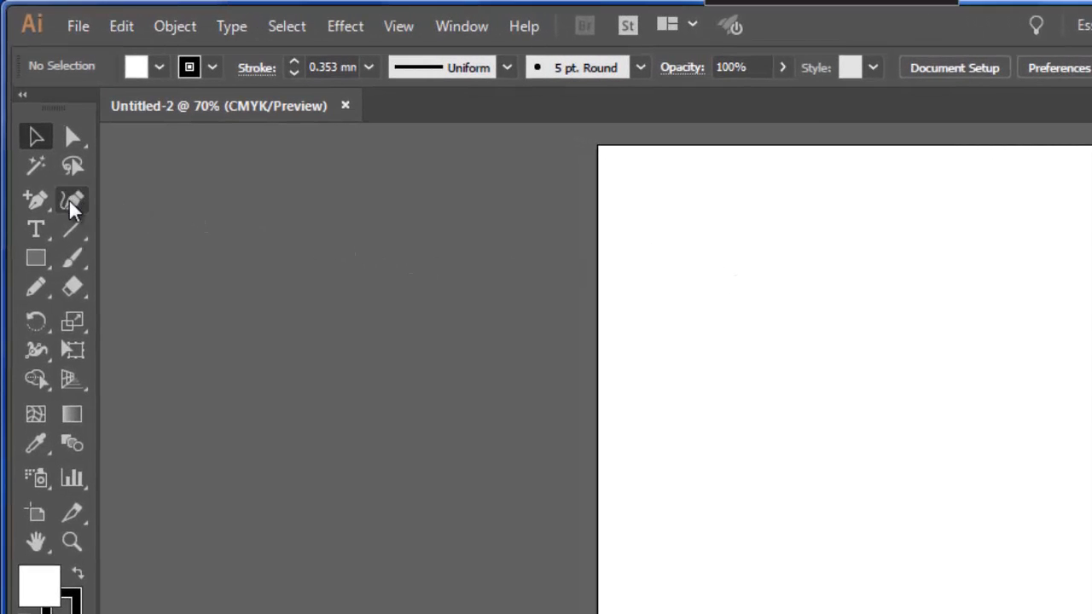
Draw a rounded, closed curved oval outline with the Curvature tool on the blank artboard
{"action": "left_click", "coordinate": [72, 199]}
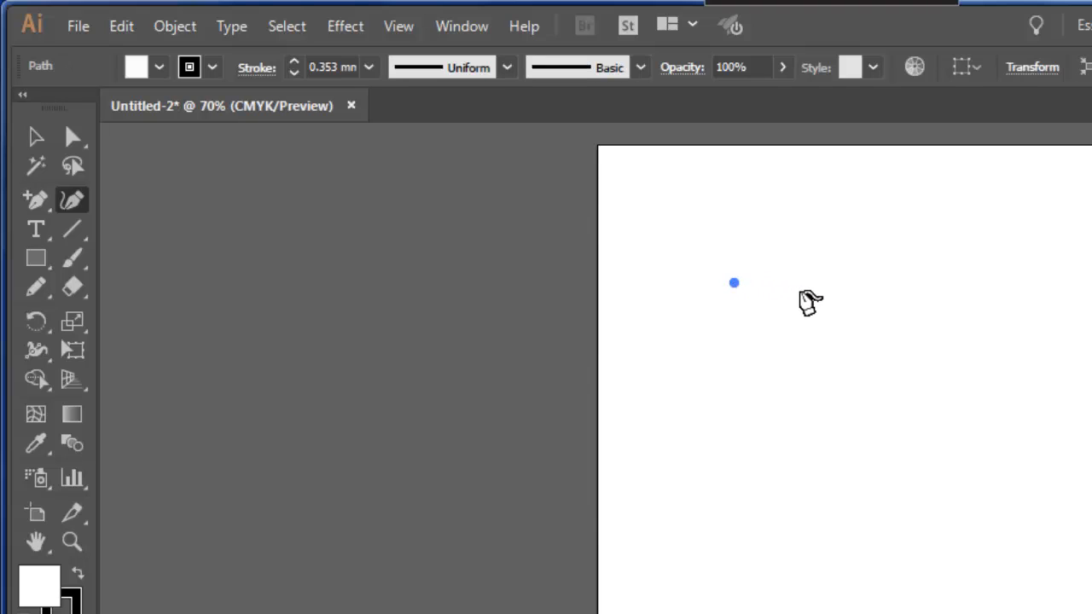
{"action": "left_click", "coordinate": [915, 282]}
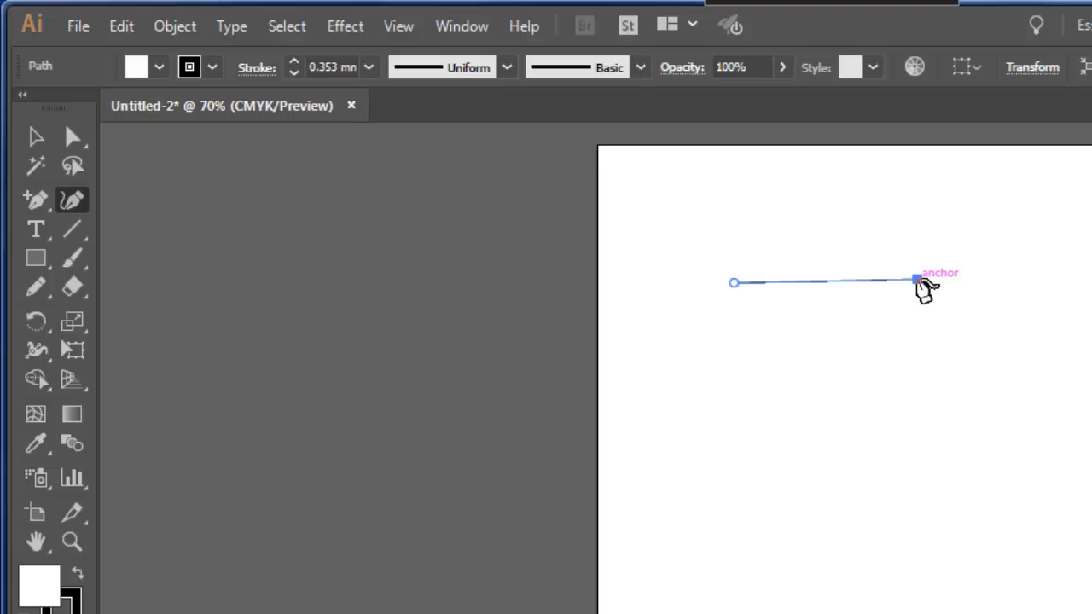
{"action": "left_click_drag", "start_coordinate": [917, 279], "coordinate": [943, 320]}
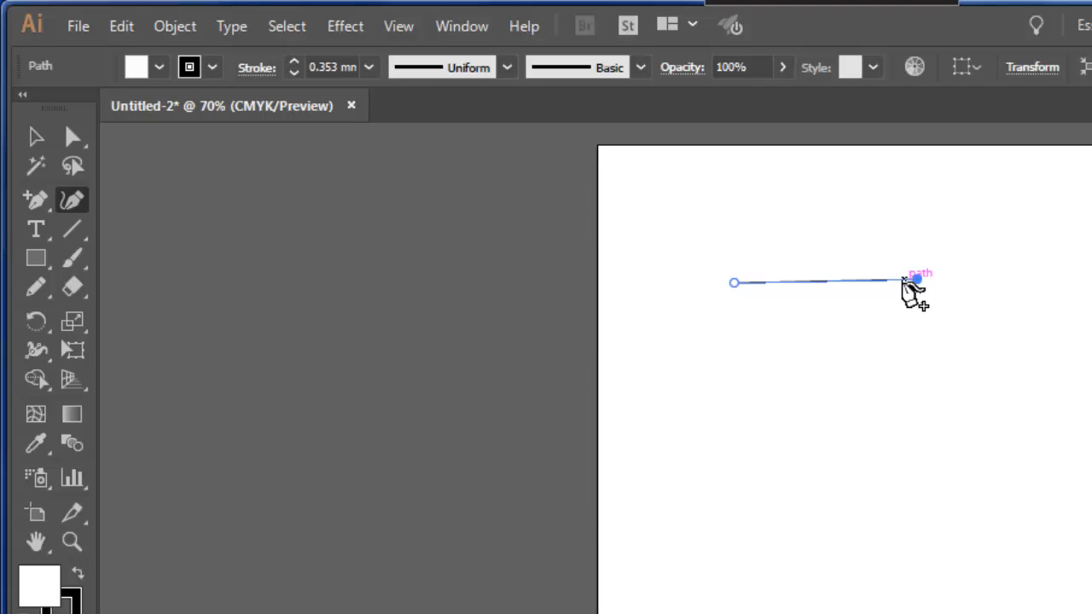
{"action": "left_click_drag", "start_coordinate": [915, 280], "coordinate": [943, 332]}
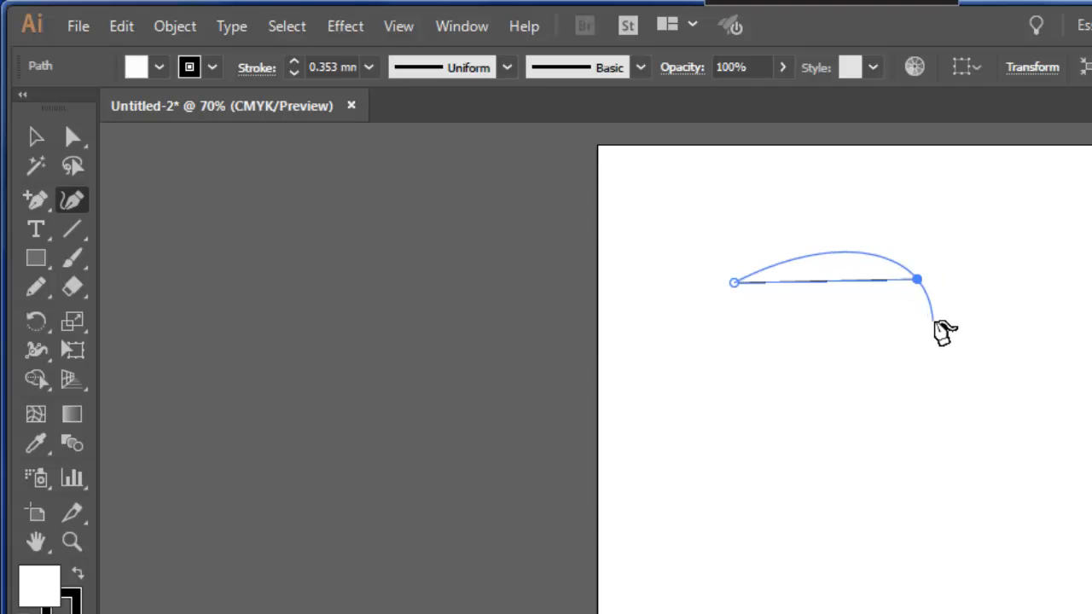
{"action": "left_click_drag", "start_coordinate": [938, 328], "coordinate": [955, 452]}
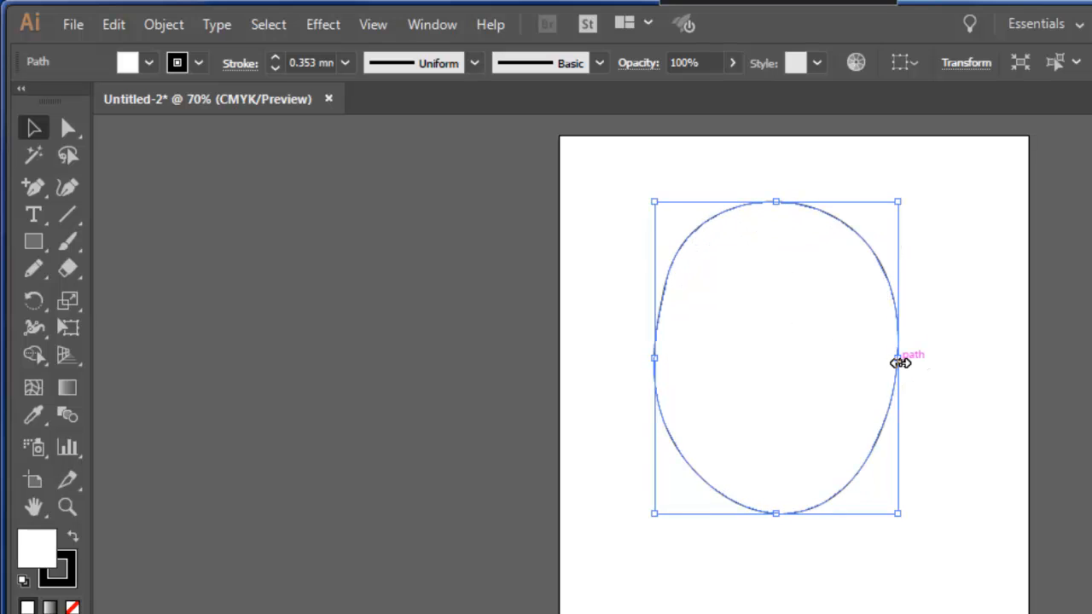
Drag the oval's left side outward into a lopsided, tapered sole-like outline
{"action": "left_click_drag", "start_coordinate": [898, 358], "coordinate": [871, 357]}
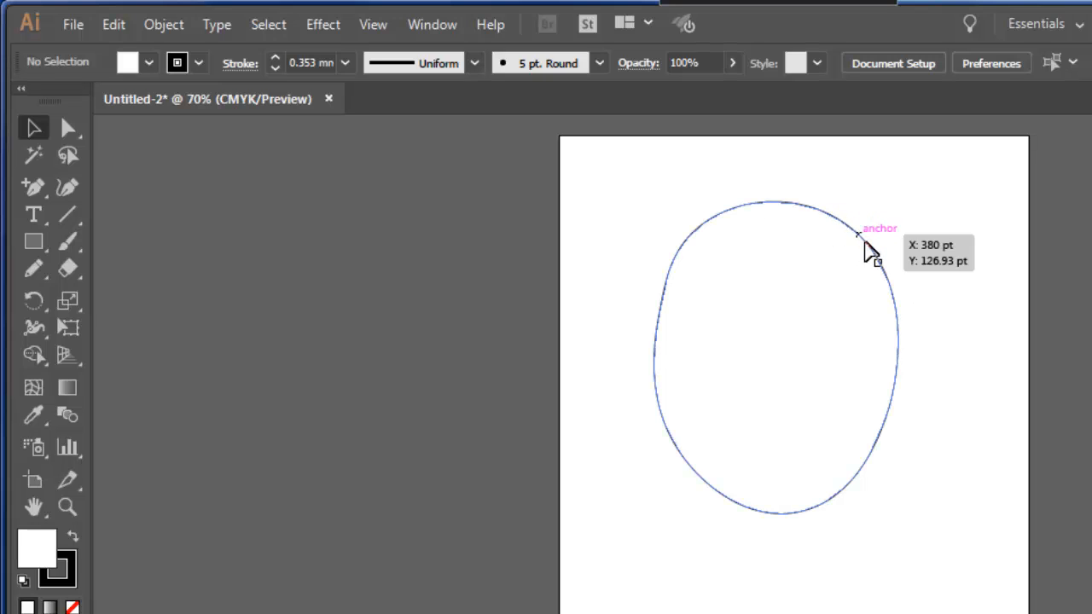
{"action": "mouse_move", "coordinate": [682, 307]}
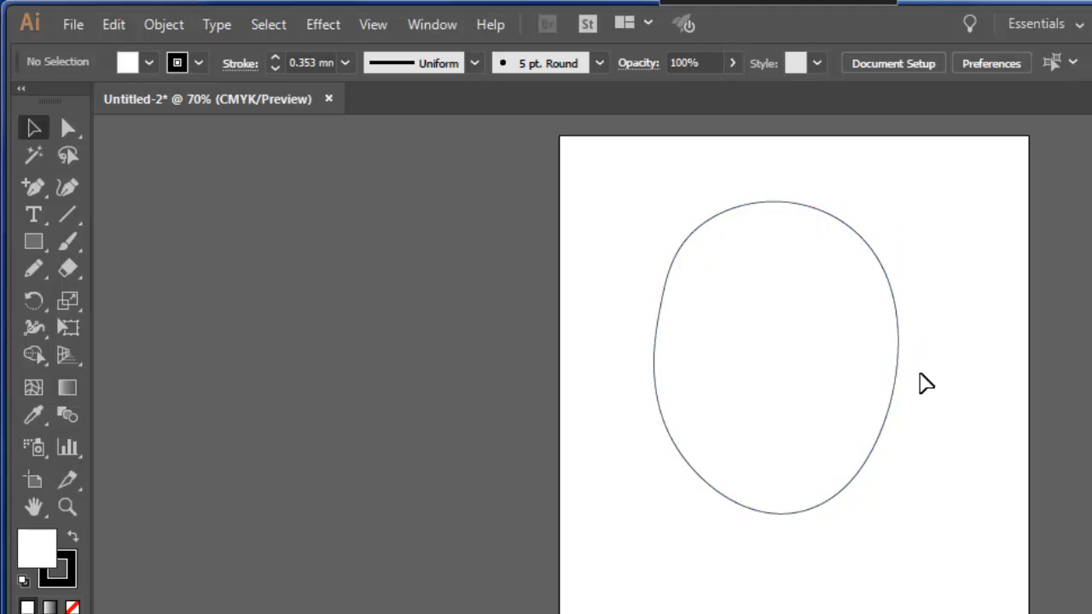
{"action": "mouse_move", "coordinate": [915, 436]}
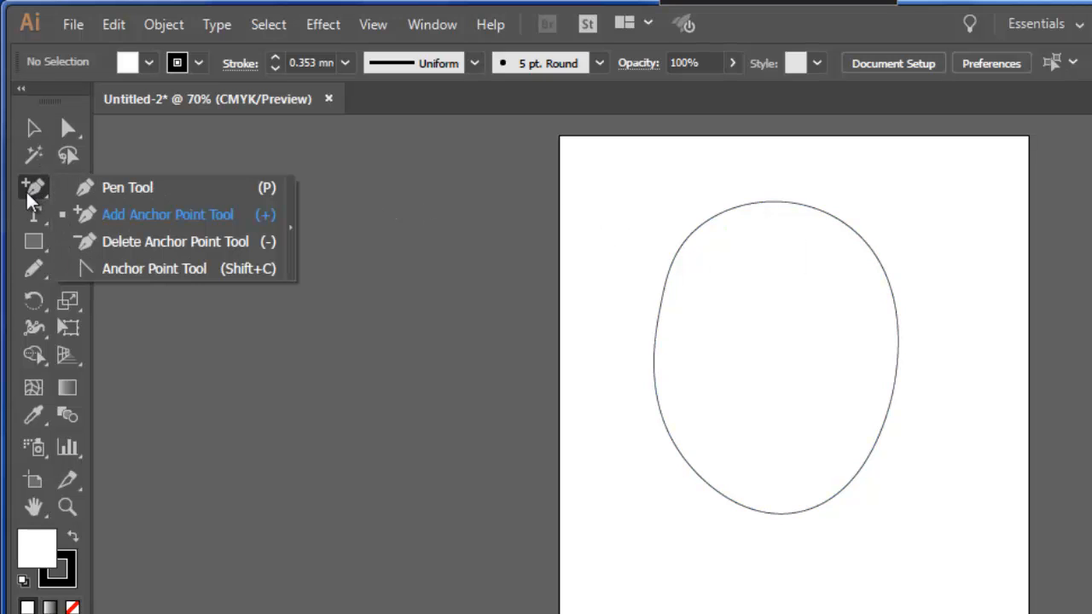
{"action": "mouse_move", "coordinate": [158, 214]}
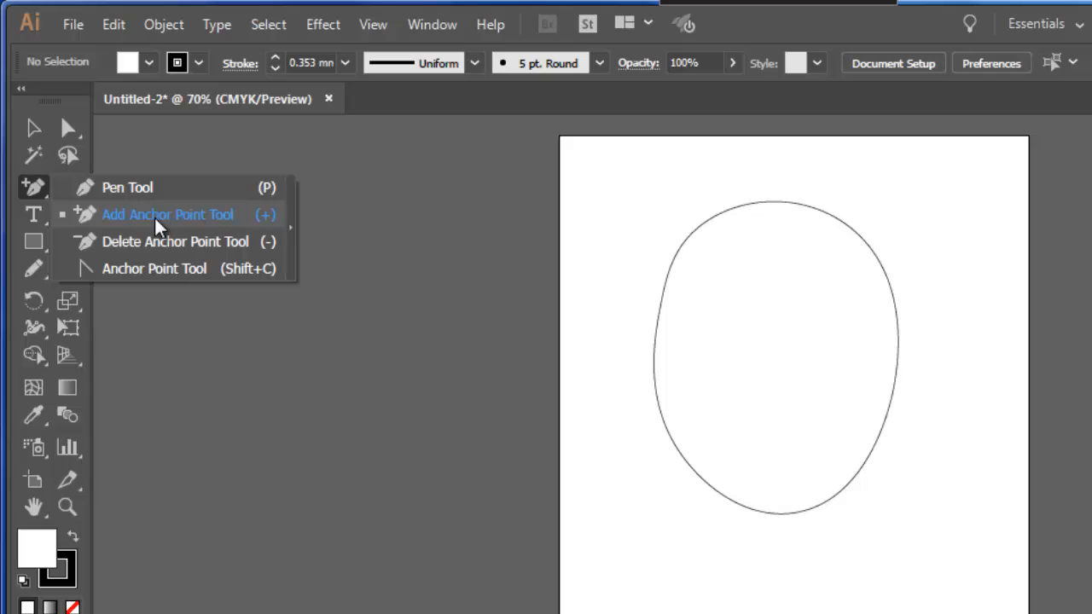
Add an extra anchor point on the oval's lower right edge with the Add Anchor Point tool
{"action": "left_click", "coordinate": [166, 214]}
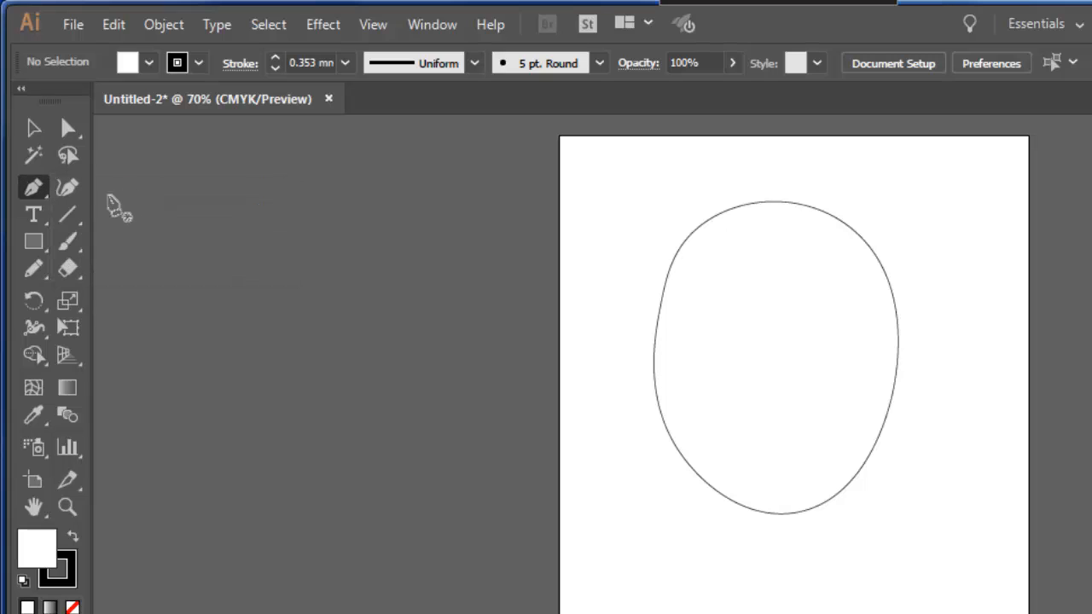
{"action": "mouse_move", "coordinate": [34, 188]}
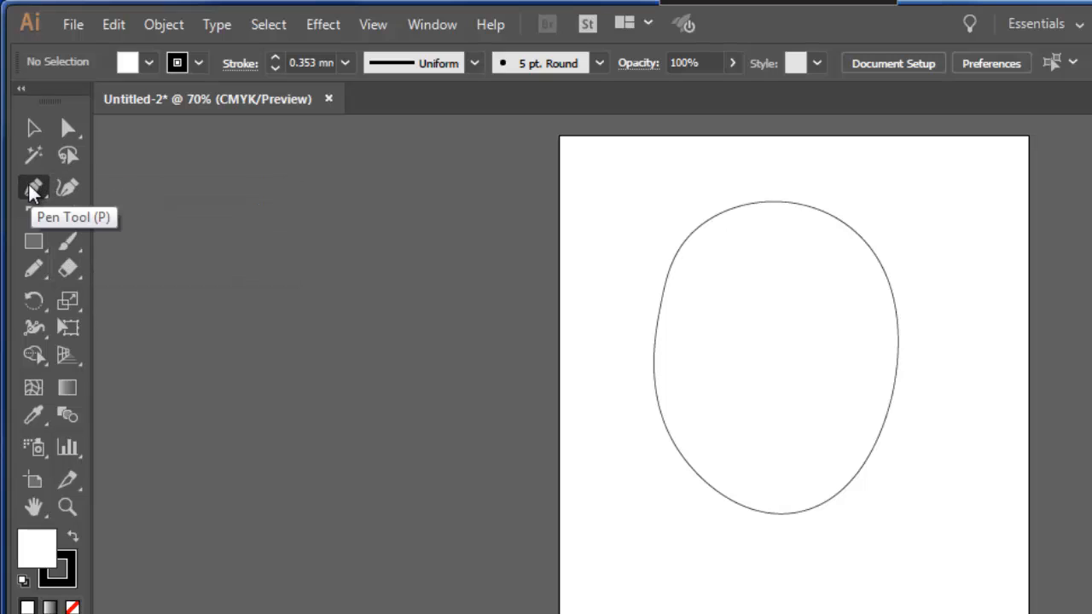
{"action": "left_click", "coordinate": [34, 187]}
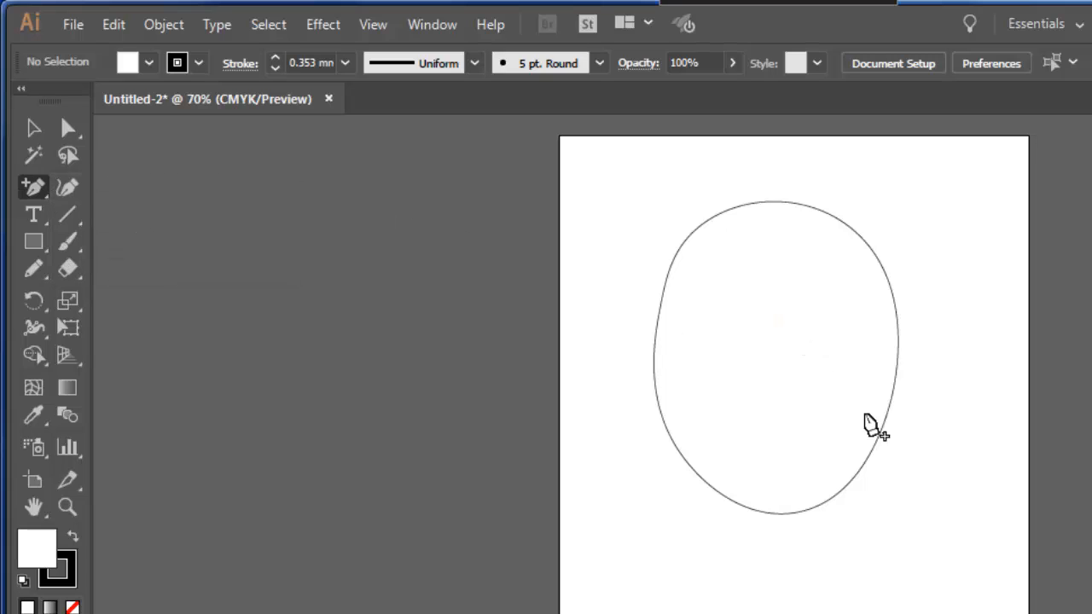
{"action": "left_click", "coordinate": [885, 418]}
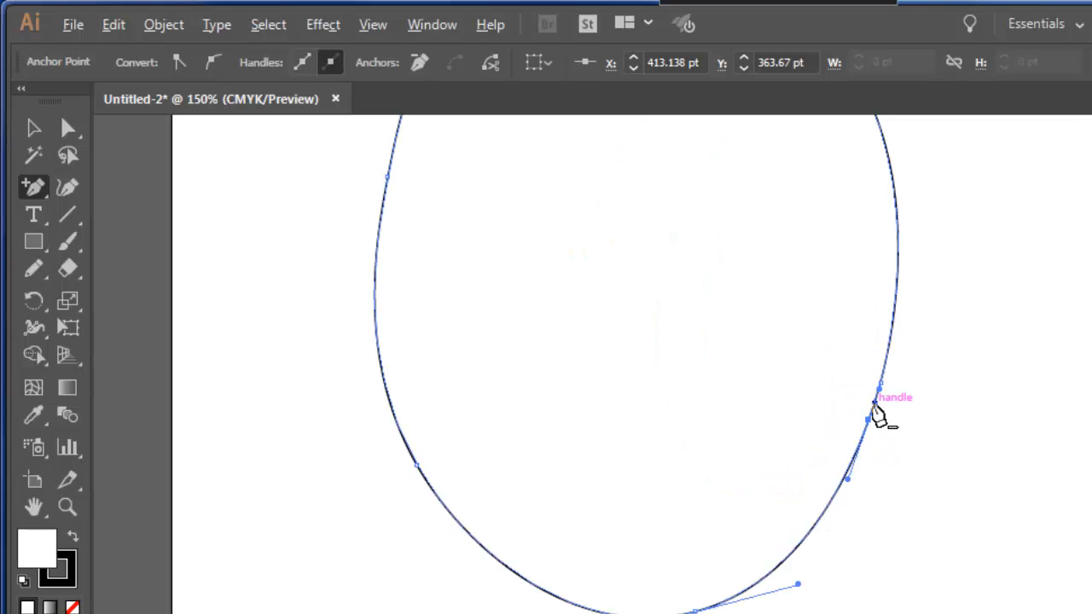
{"action": "mouse_move", "coordinate": [849, 457]}
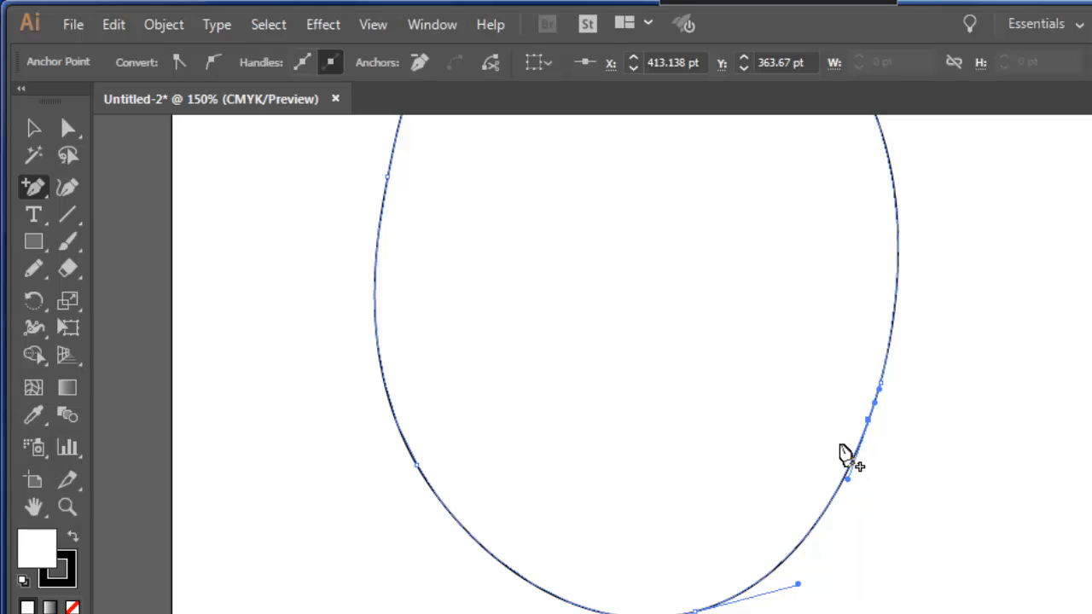
{"action": "mouse_move", "coordinate": [415, 298]}
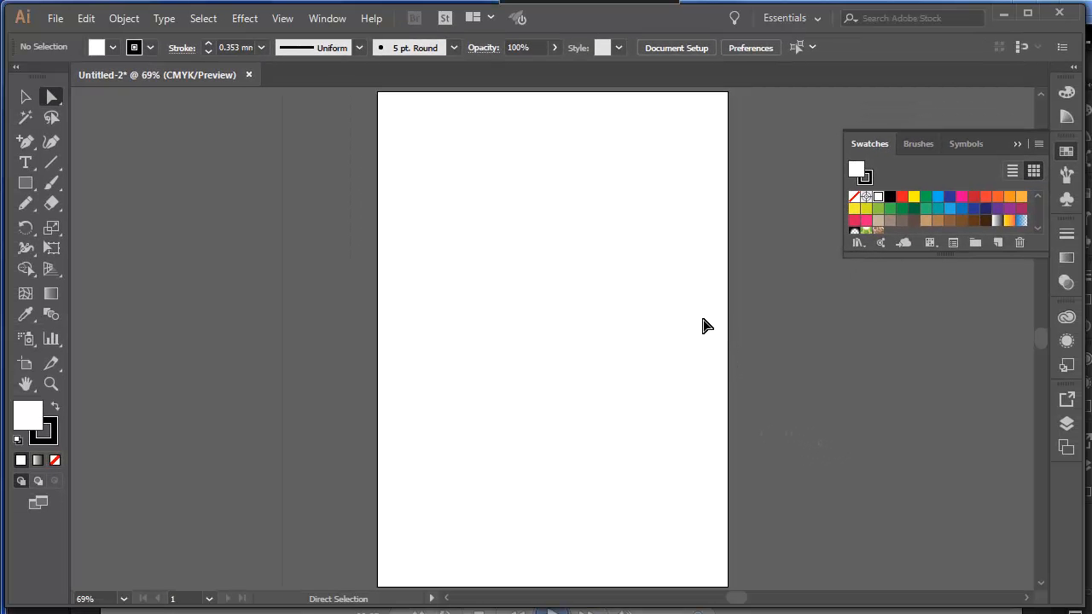
{"action": "mouse_move", "coordinate": [561, 260]}
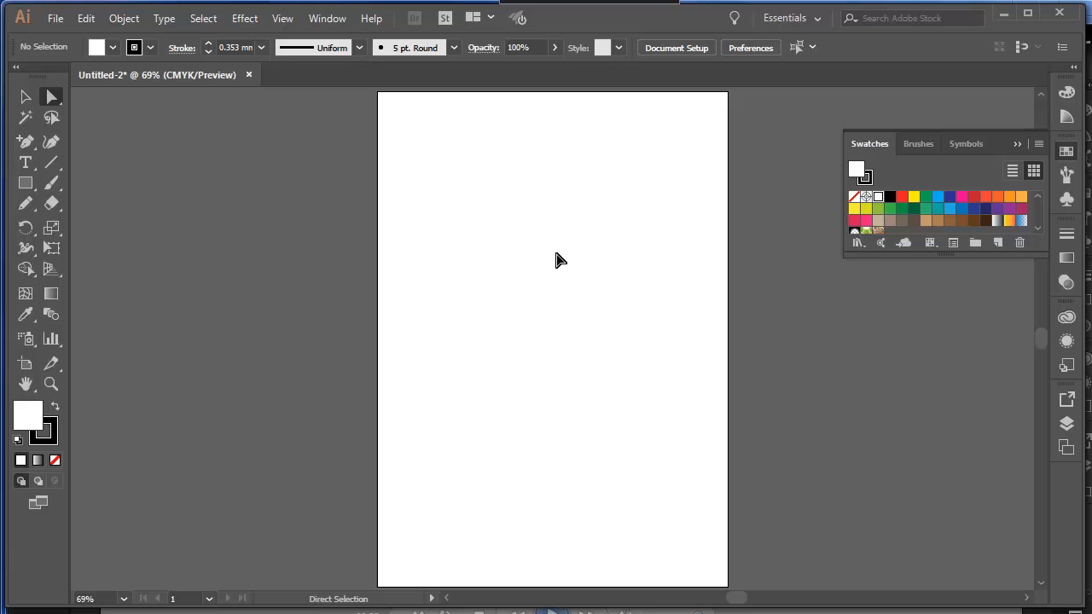
{"action": "mouse_move", "coordinate": [371, 139]}
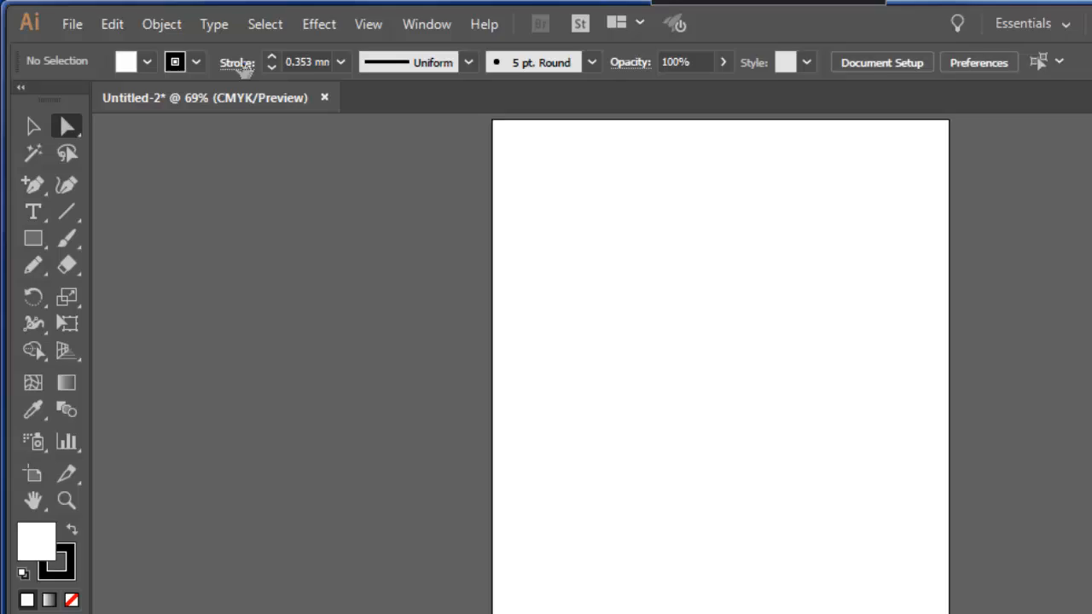
Place Footprints single.png and enlarge the two-footprint image across the artboard's middle
{"action": "left_click", "coordinate": [71, 23]}
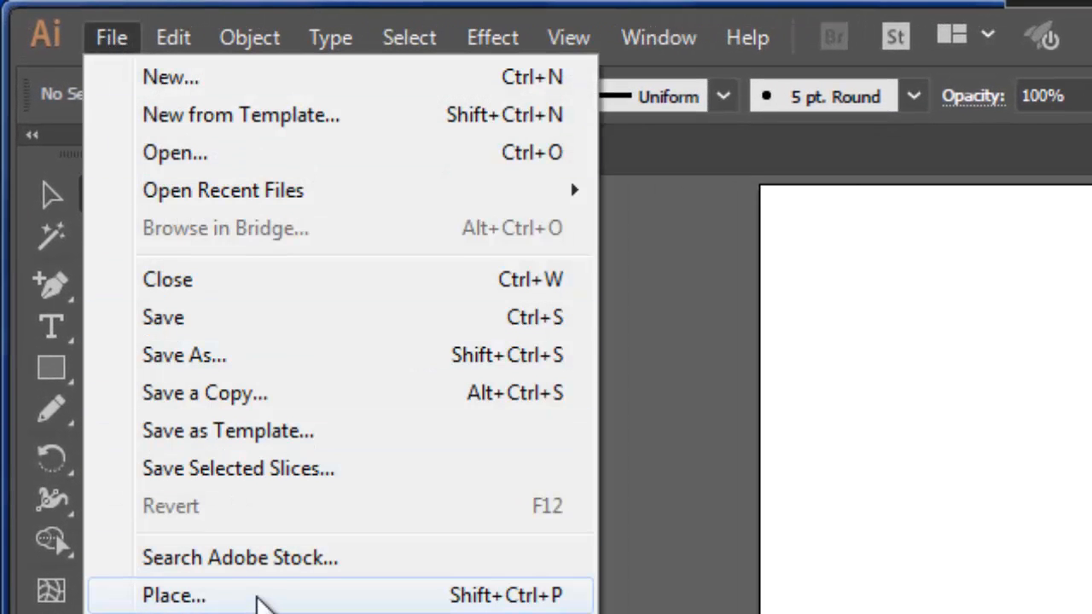
{"action": "left_click", "coordinate": [174, 595]}
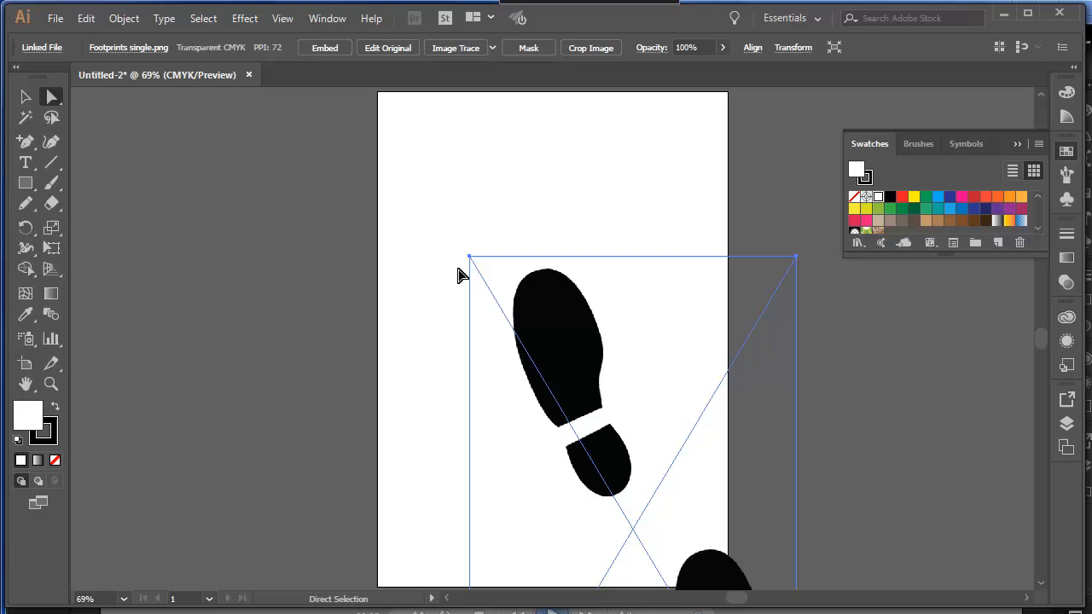
{"action": "mouse_move", "coordinate": [77, 149]}
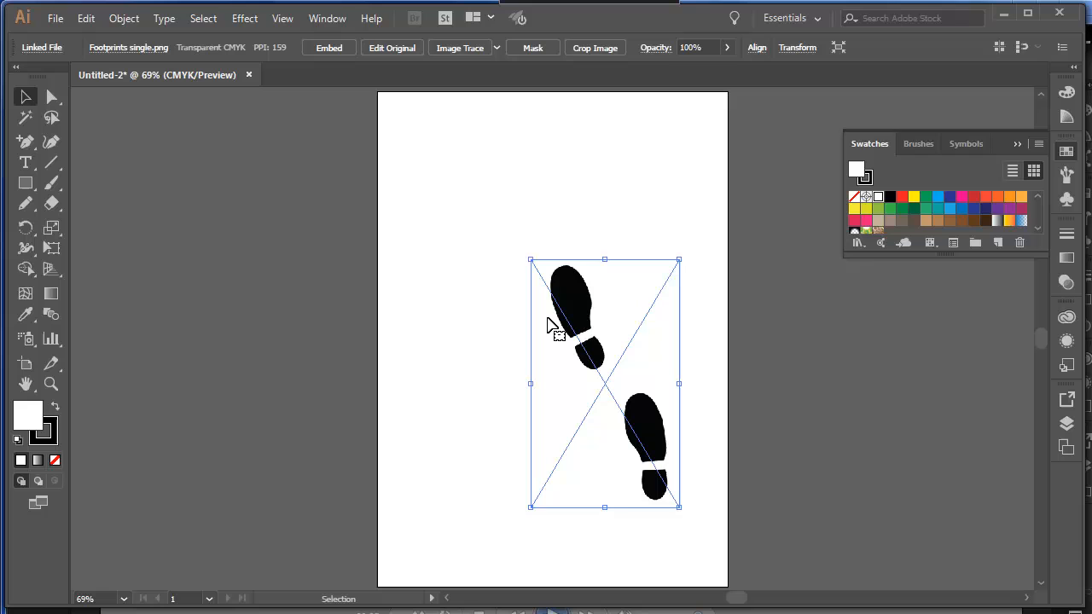
{"action": "left_click_drag", "start_coordinate": [531, 259], "coordinate": [454, 199]}
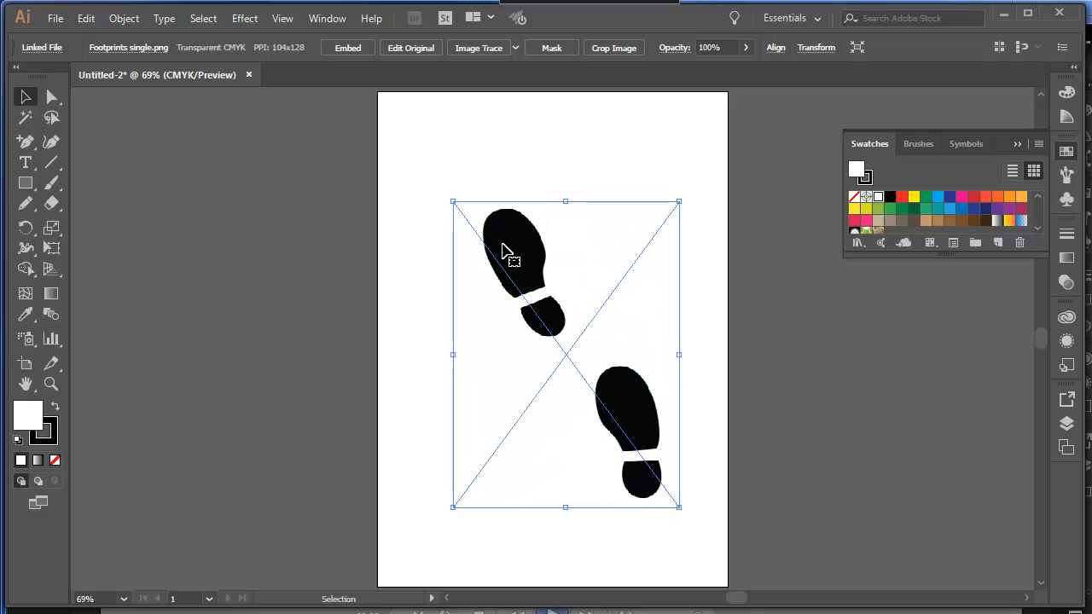
{"action": "left_click", "coordinate": [508, 177]}
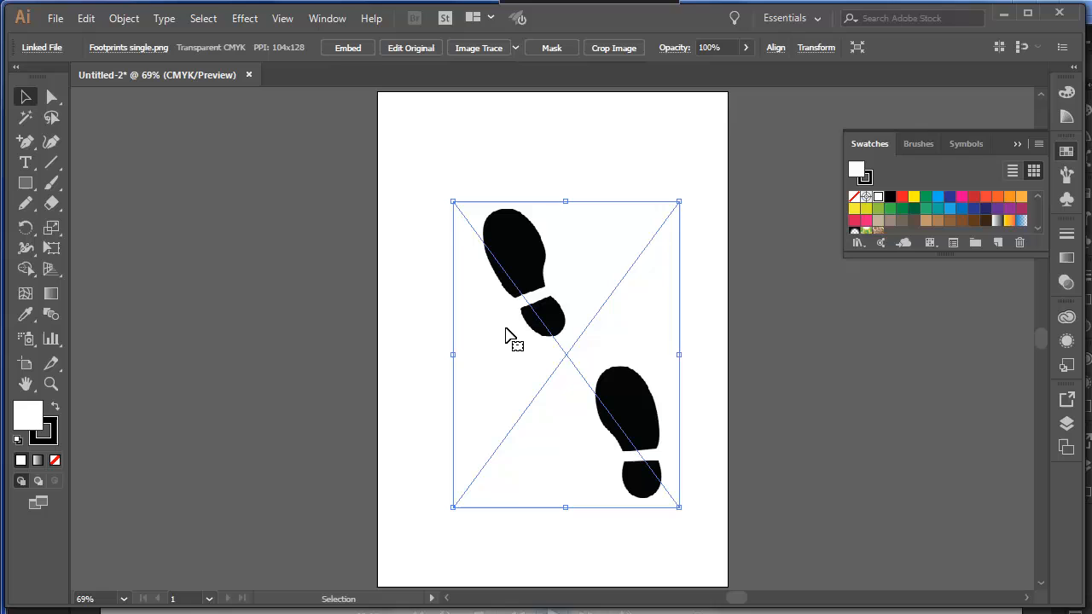
{"action": "left_click", "coordinate": [418, 168]}
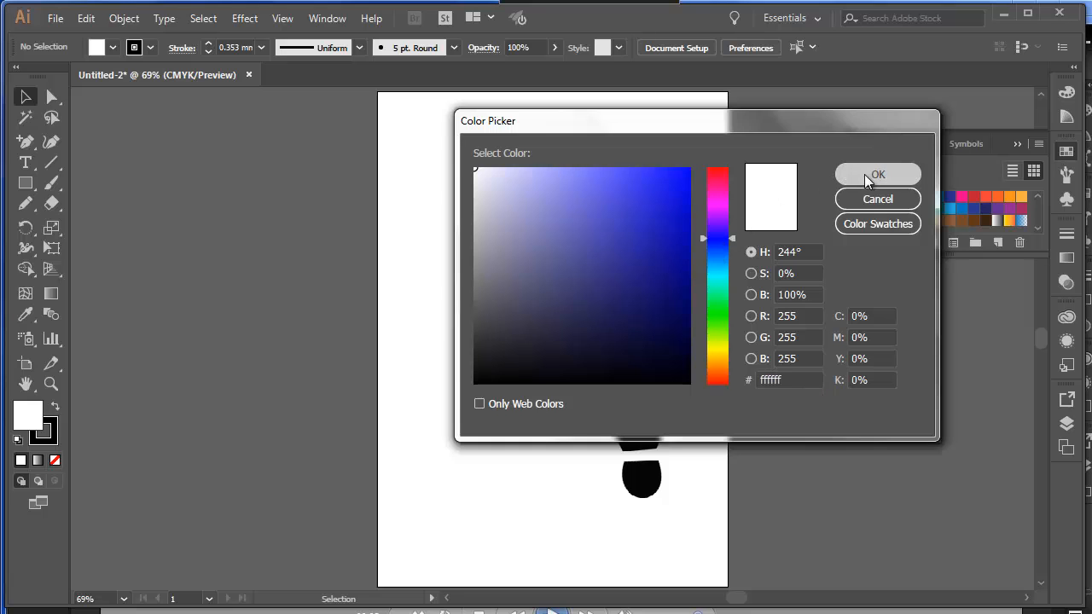
Make blue the fill and red the stroke, with a 1 mm stroke weight
{"action": "left_click", "coordinate": [878, 174]}
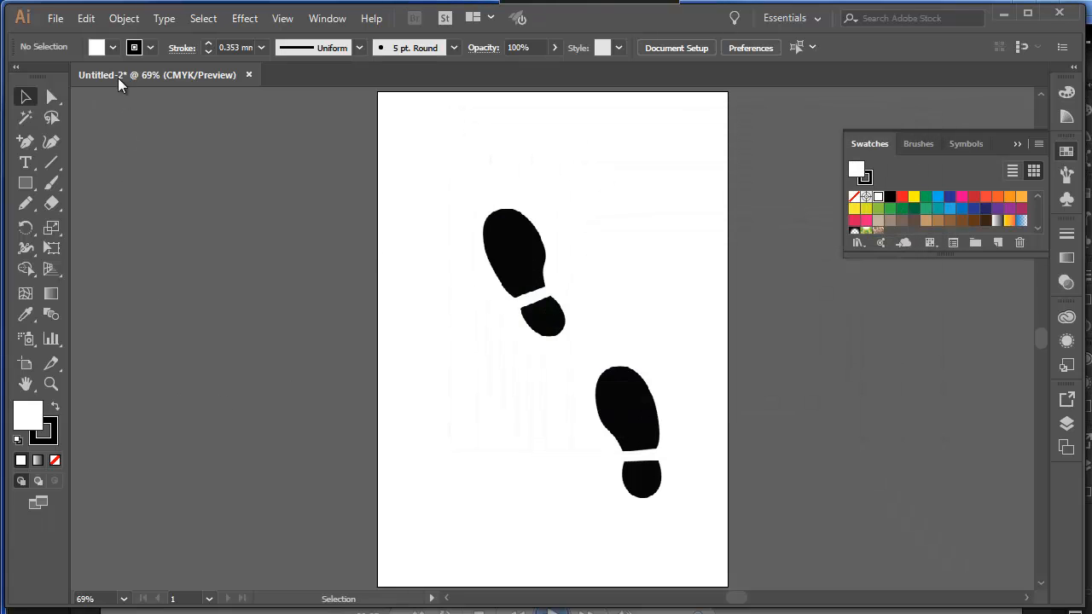
{"action": "left_click", "coordinate": [96, 47]}
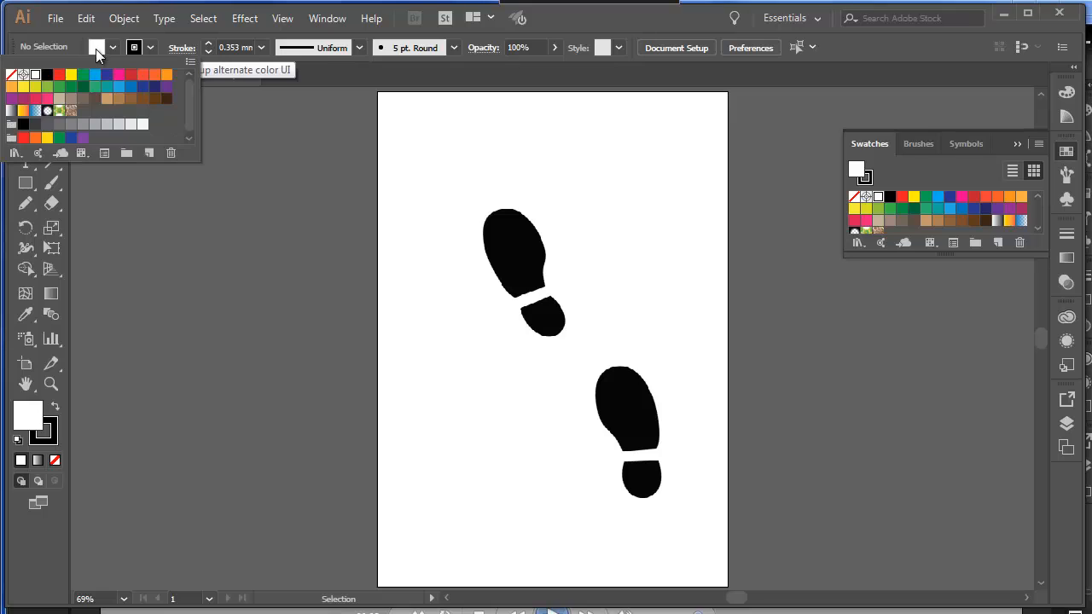
{"action": "left_click", "coordinate": [107, 76]}
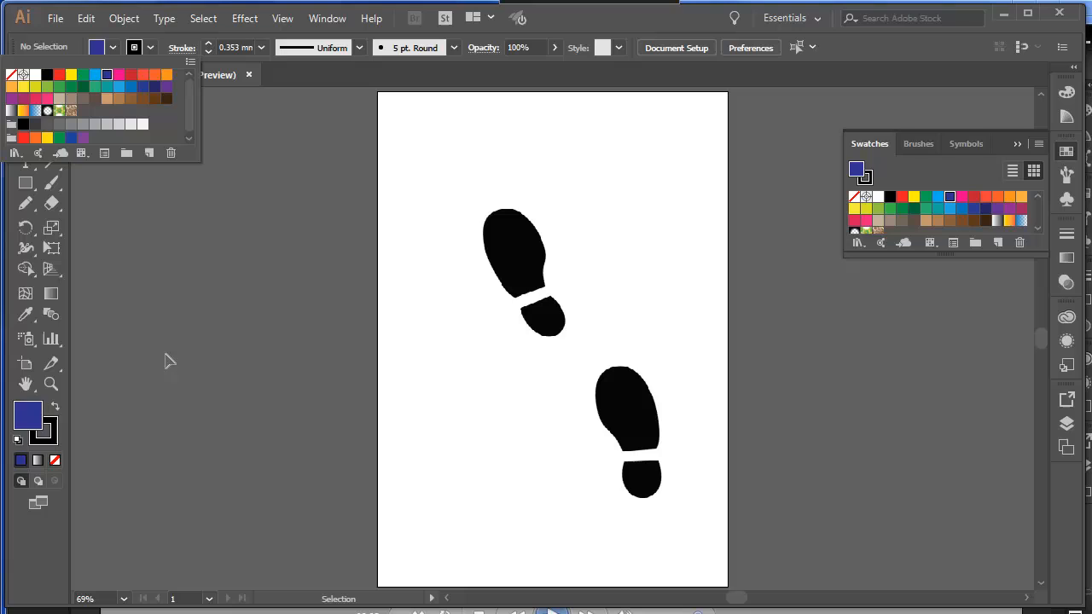
{"action": "mouse_move", "coordinate": [516, 275]}
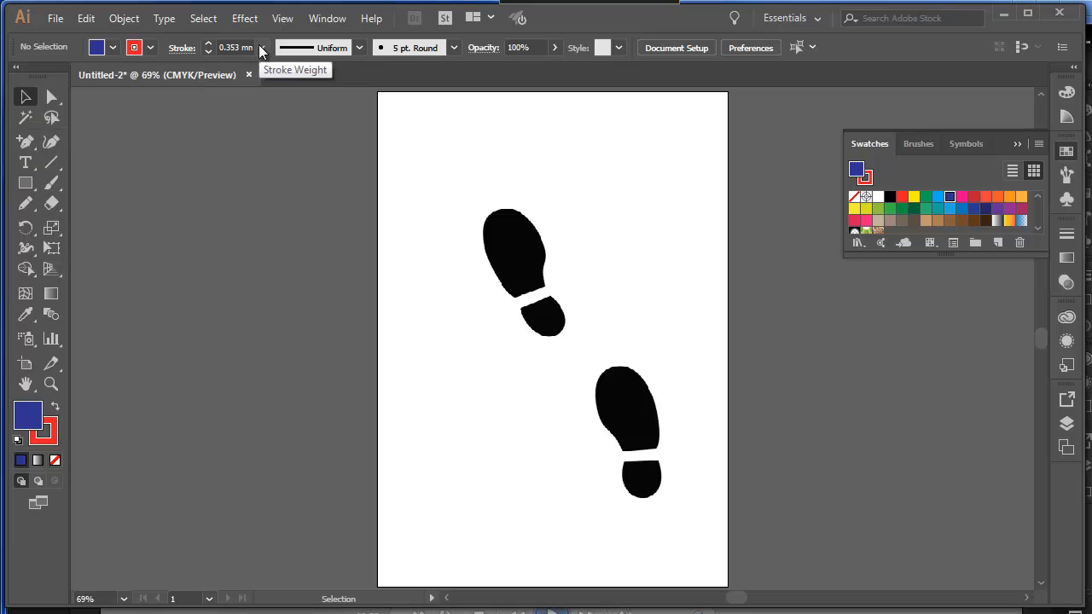
{"action": "left_click", "coordinate": [262, 47]}
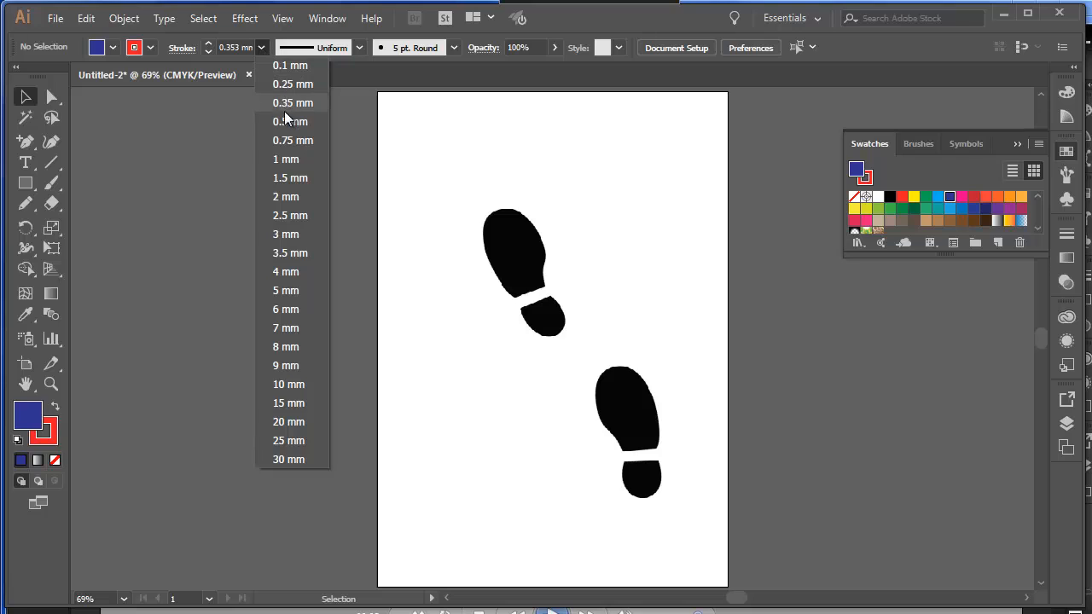
{"action": "left_click", "coordinate": [285, 159]}
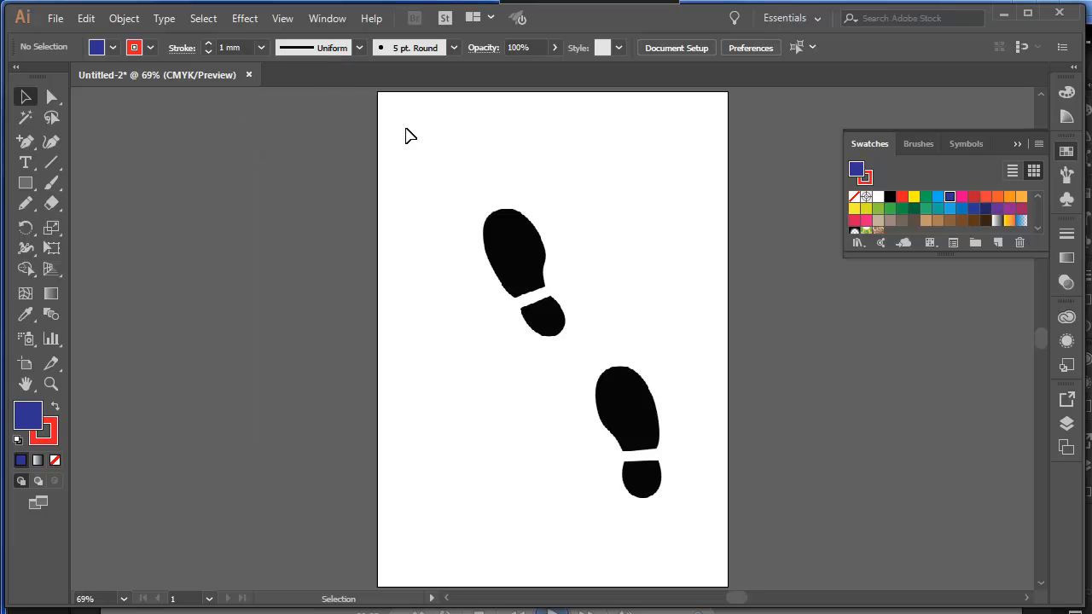
{"action": "mouse_move", "coordinate": [51, 141]}
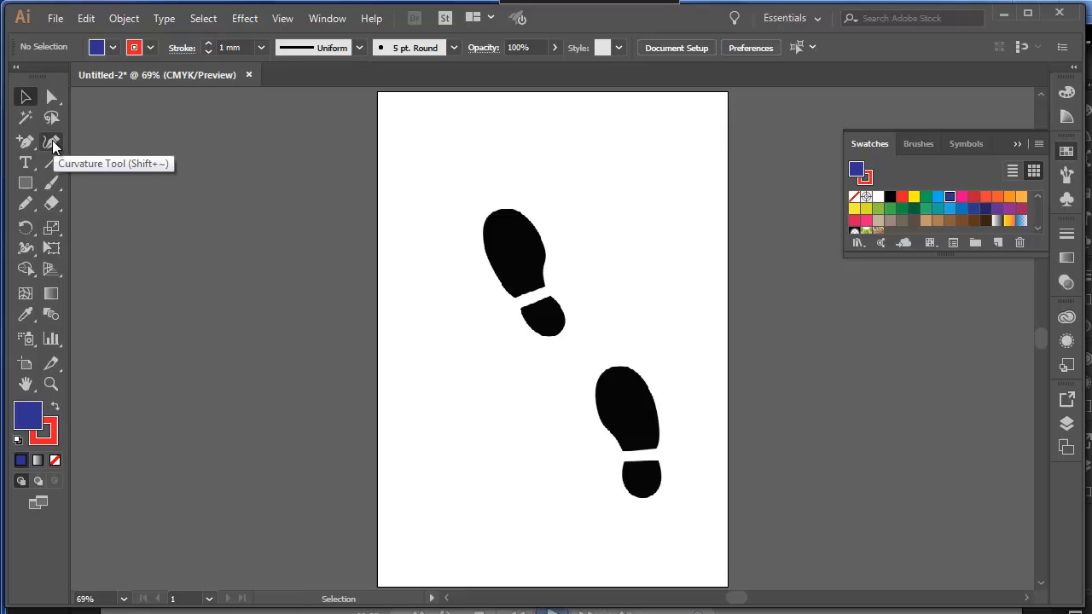
Trace the upper footprint's right toe edge with a blue, red-outlined Curvature tool path
{"action": "left_click", "coordinate": [52, 142]}
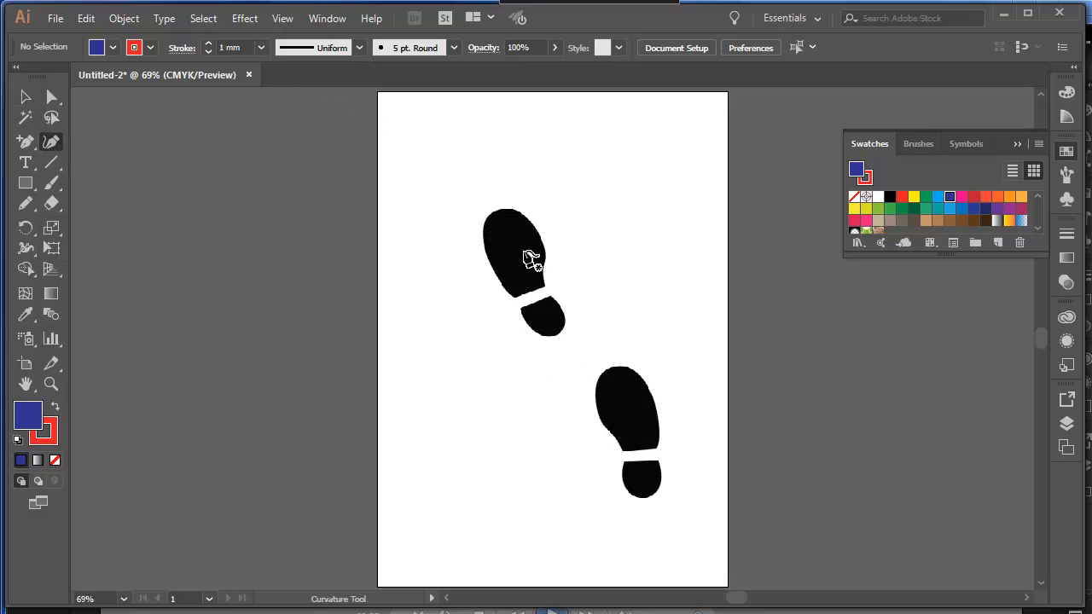
{"action": "mouse_move", "coordinate": [546, 290]}
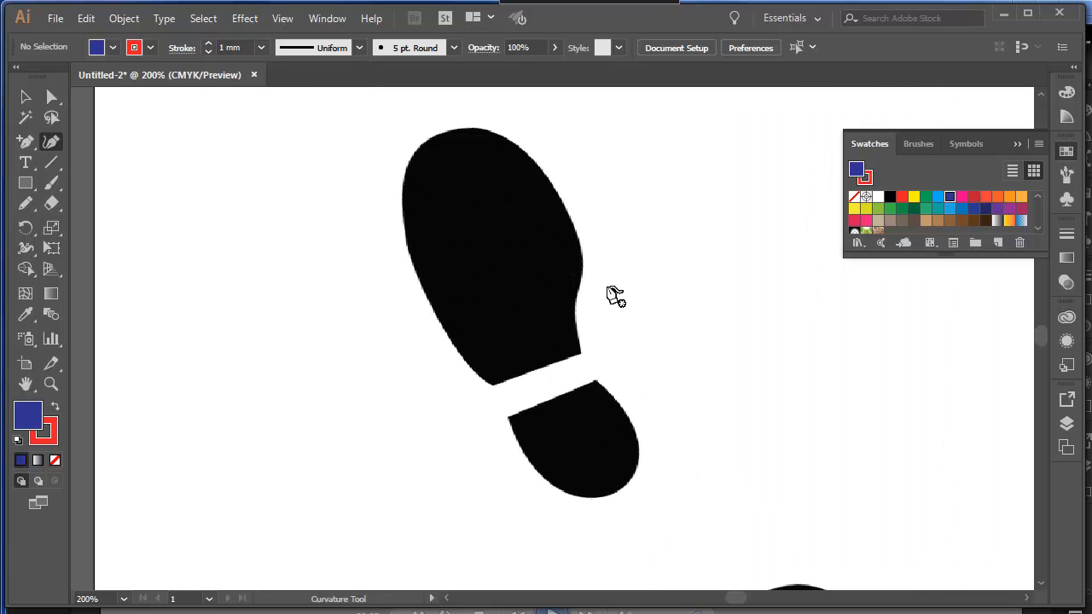
{"action": "mouse_move", "coordinate": [609, 299]}
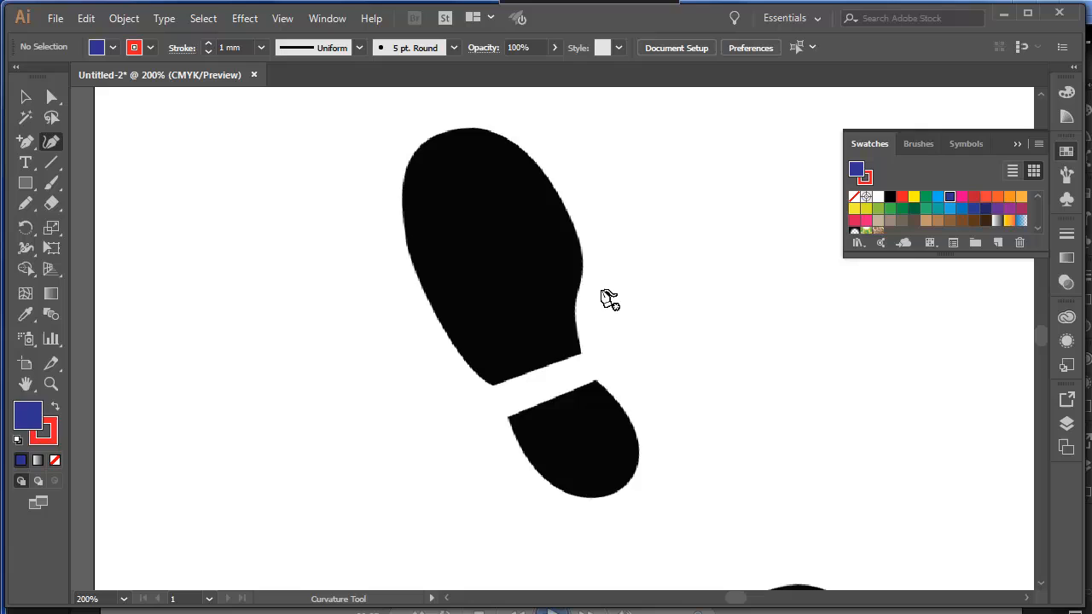
{"action": "mouse_move", "coordinate": [587, 354]}
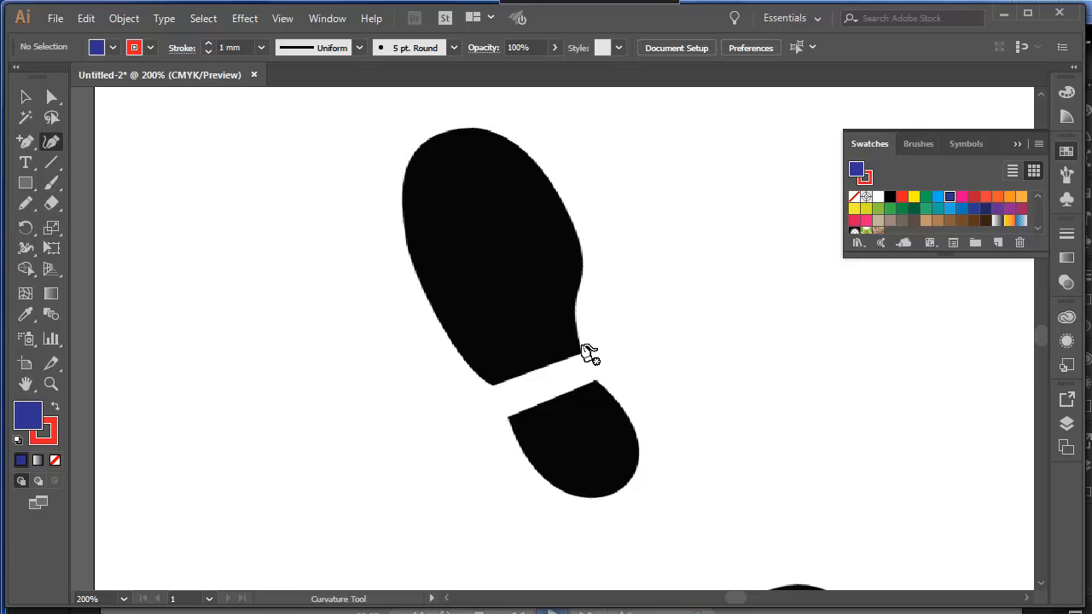
{"action": "left_click", "coordinate": [584, 346]}
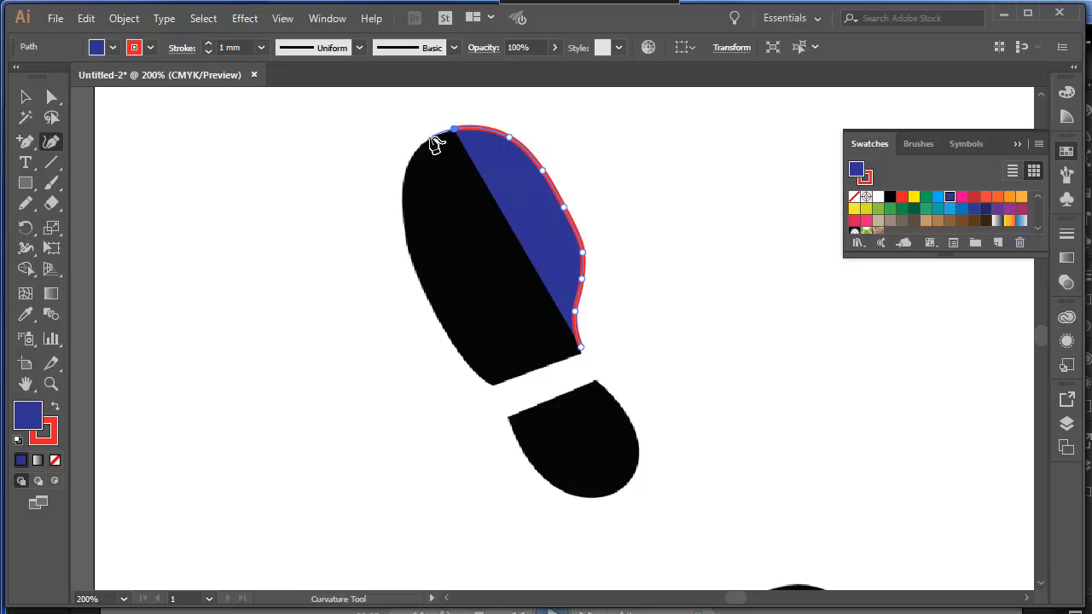
{"action": "mouse_move", "coordinate": [429, 152]}
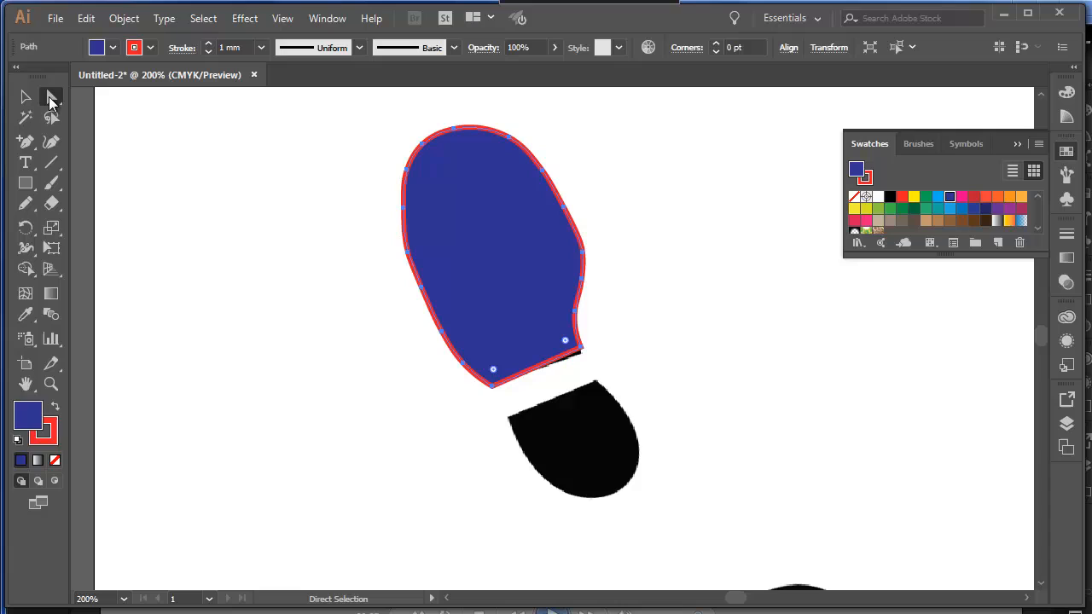
{"action": "mouse_move", "coordinate": [51, 97]}
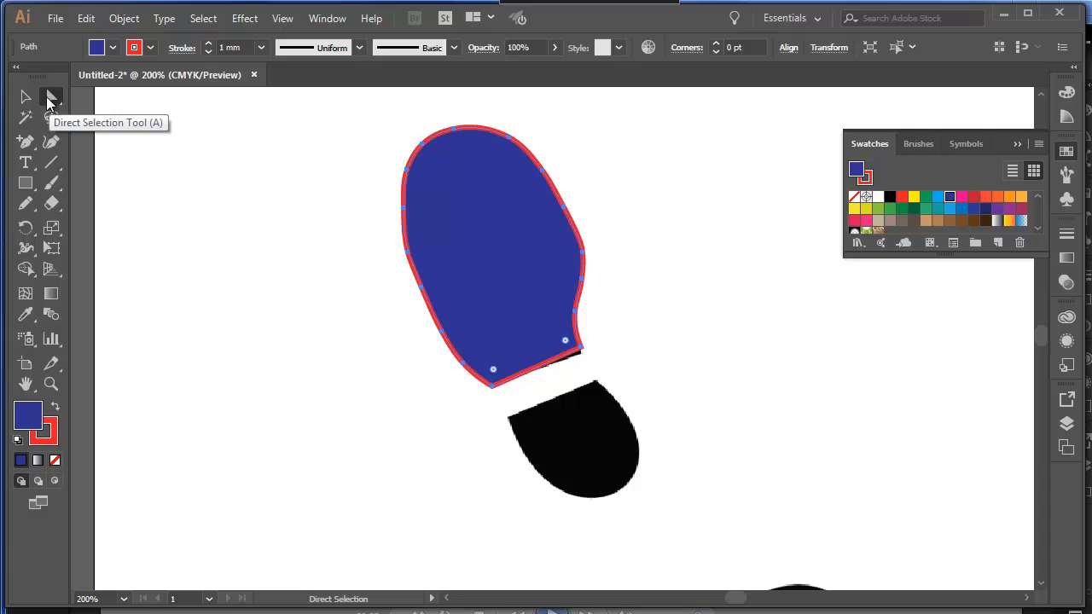
Close the blue path around the entire upper sole and select it
{"action": "left_click", "coordinate": [25, 97]}
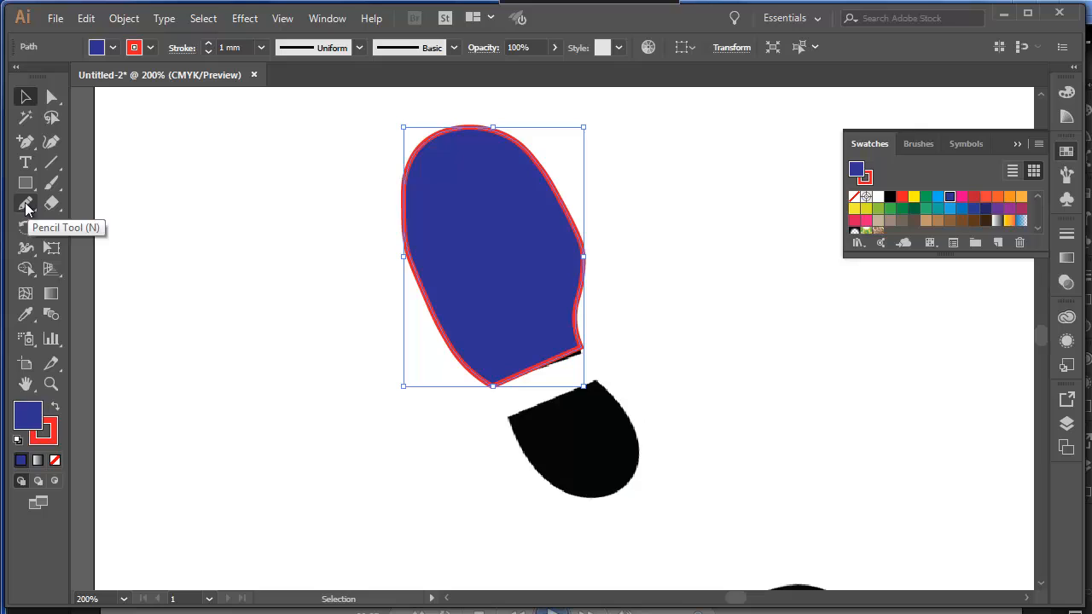
{"action": "left_click", "coordinate": [26, 203]}
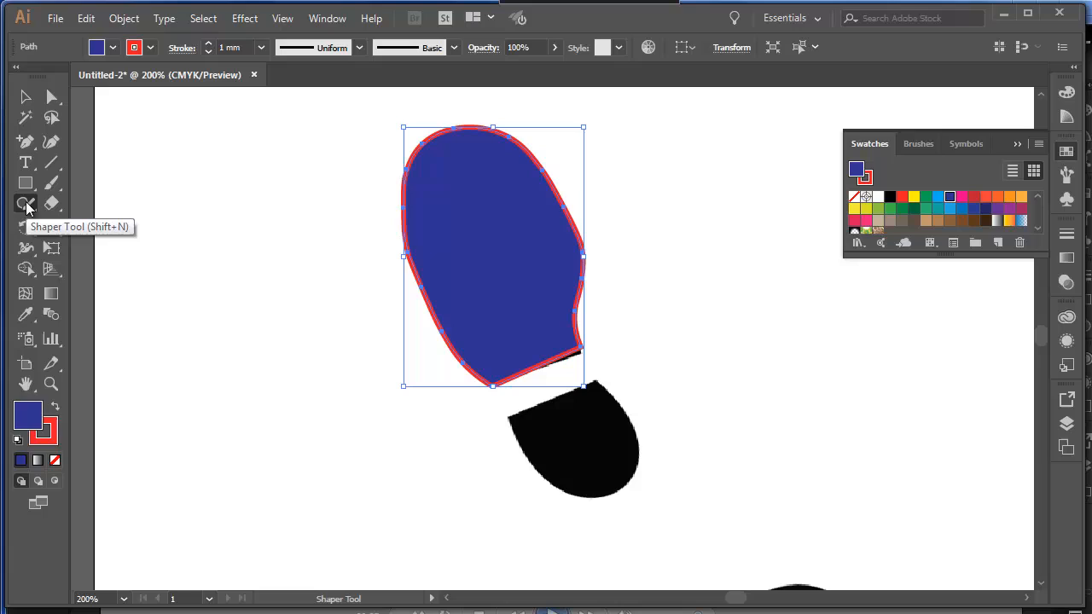
Draw a small unfilled, red-outlined toe loop left of the sole with the Pencil tool
{"action": "left_click", "coordinate": [26, 203]}
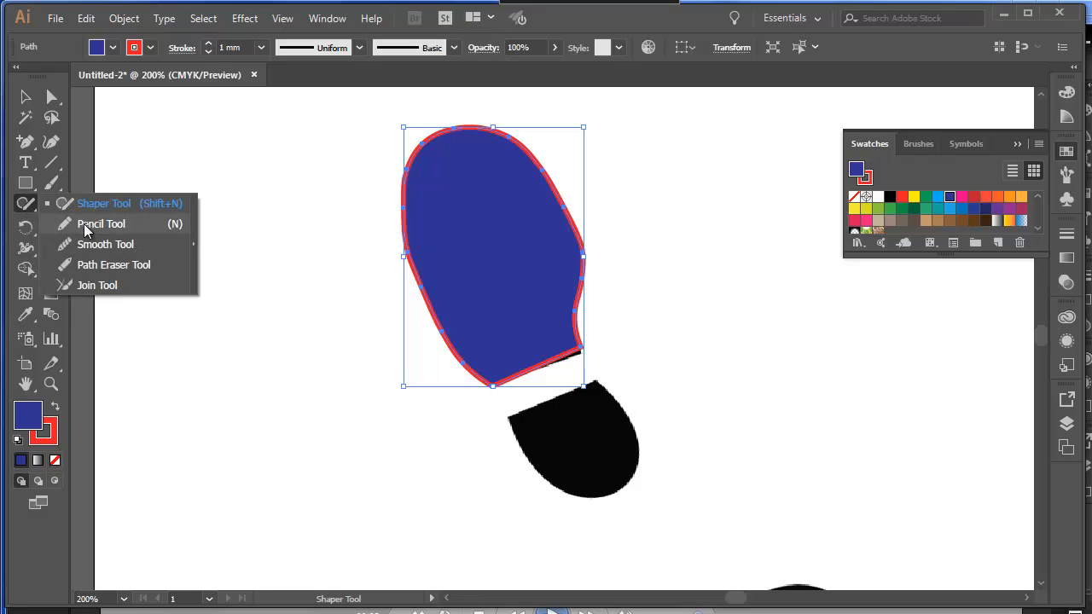
{"action": "left_click", "coordinate": [100, 224]}
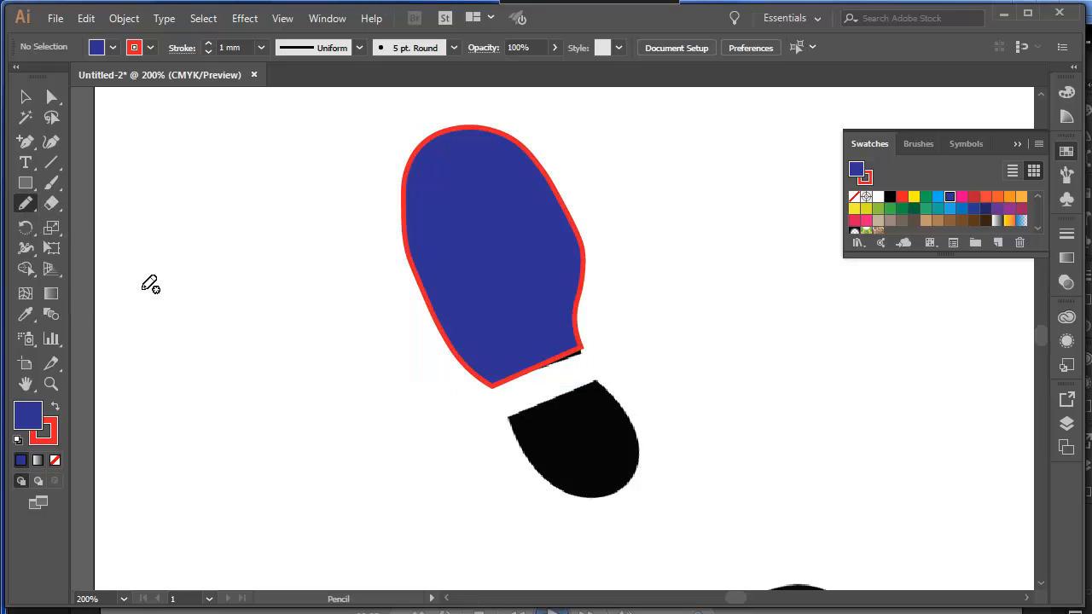
{"action": "left_click_drag", "start_coordinate": [145, 288], "coordinate": [200, 294]}
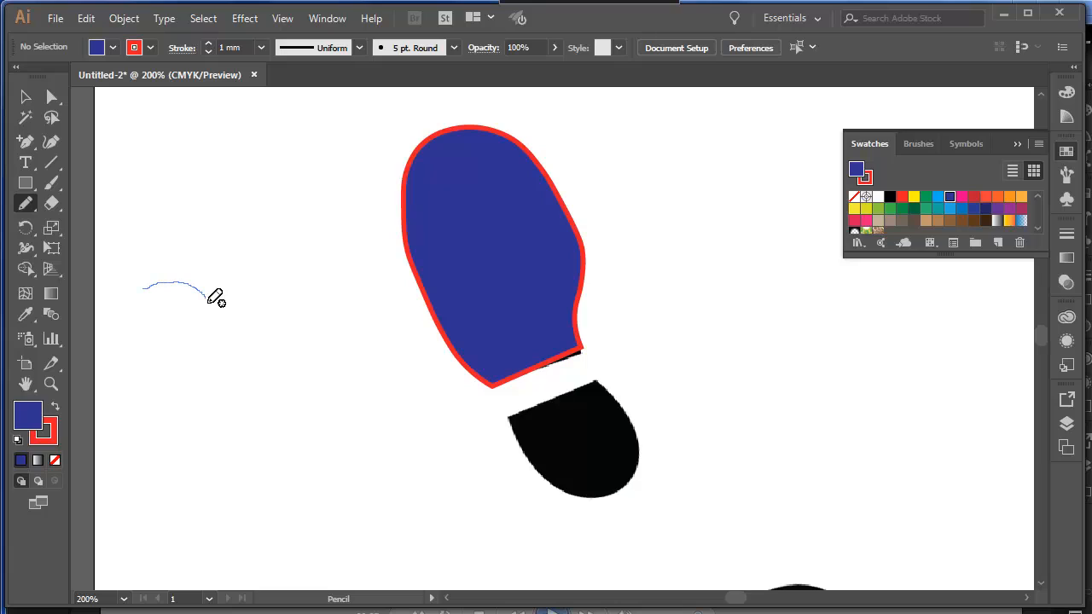
{"action": "left_click_drag", "start_coordinate": [215, 297], "coordinate": [156, 282]}
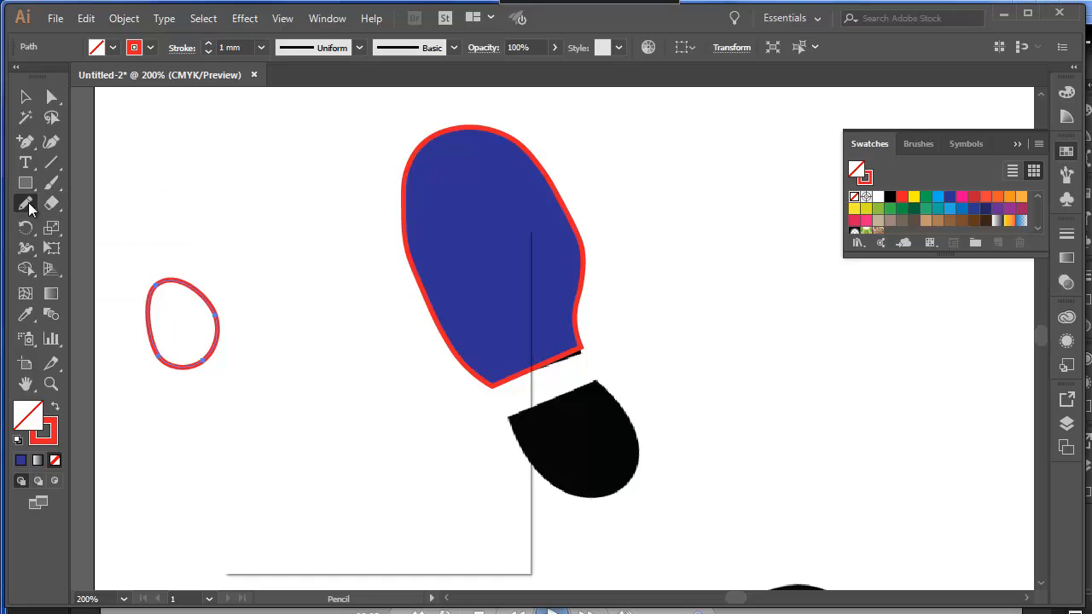
Set the Pencil tool's Fidelity slider fully to Smooth and confirm the options
{"action": "double_click", "coordinate": [26, 203]}
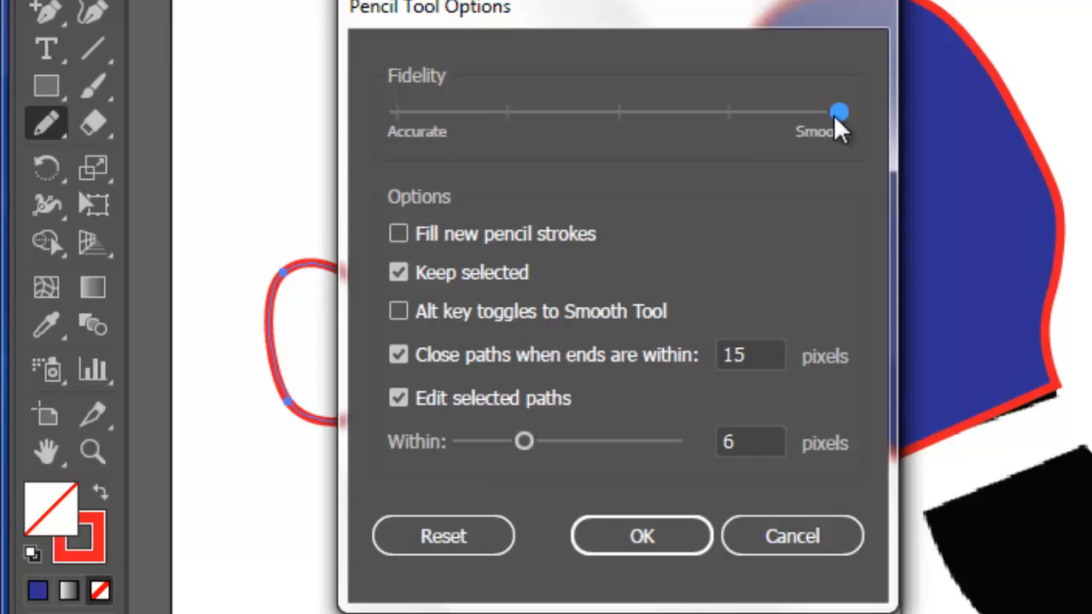
{"action": "left_click_drag", "start_coordinate": [840, 112], "coordinate": [508, 112]}
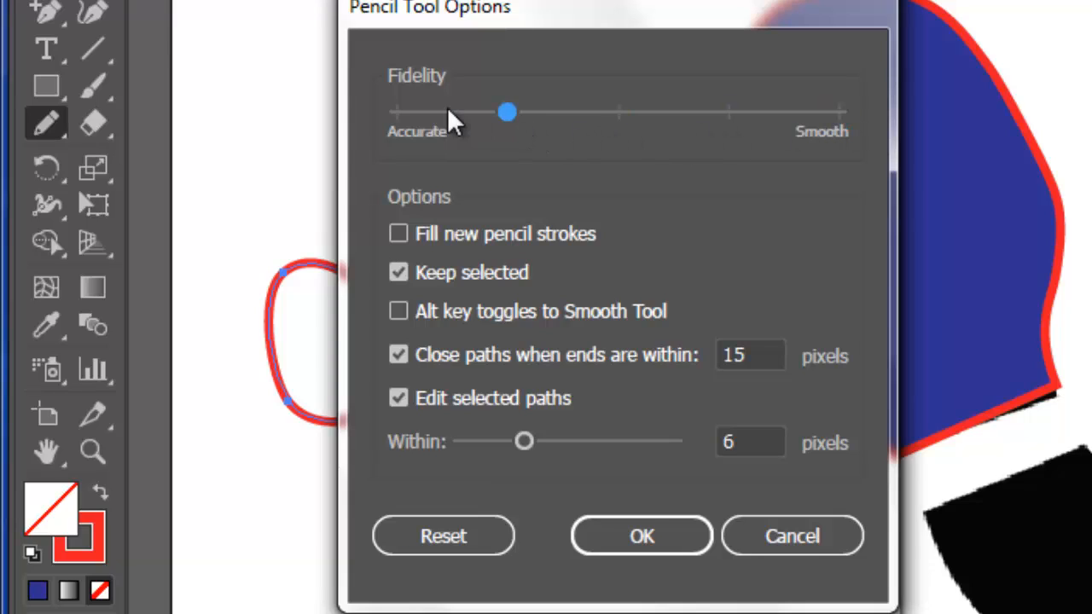
{"action": "left_click_drag", "start_coordinate": [507, 112], "coordinate": [397, 111]}
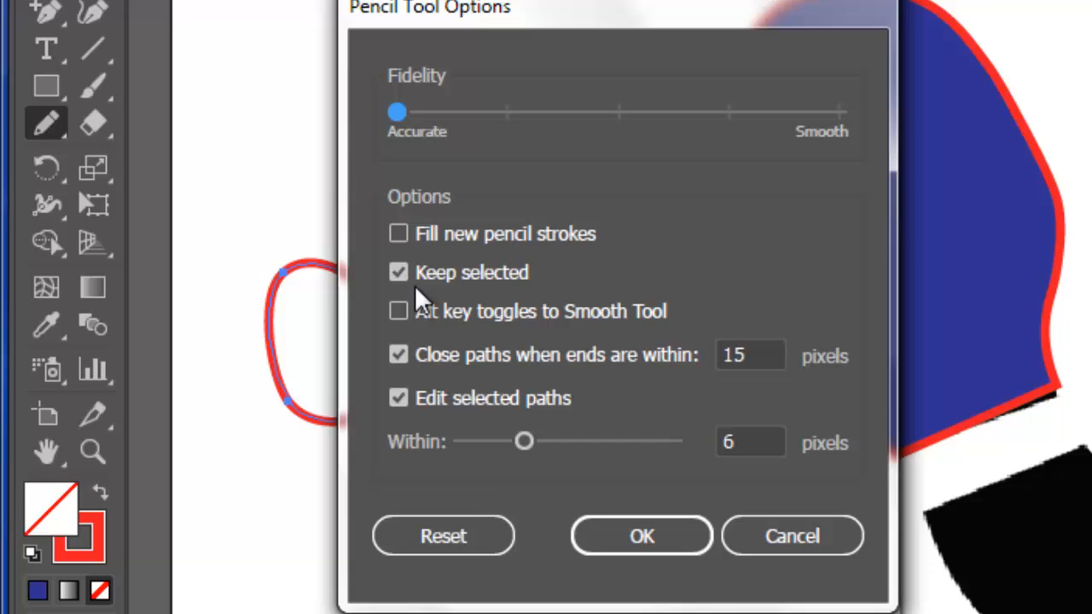
{"action": "left_click", "coordinate": [642, 536]}
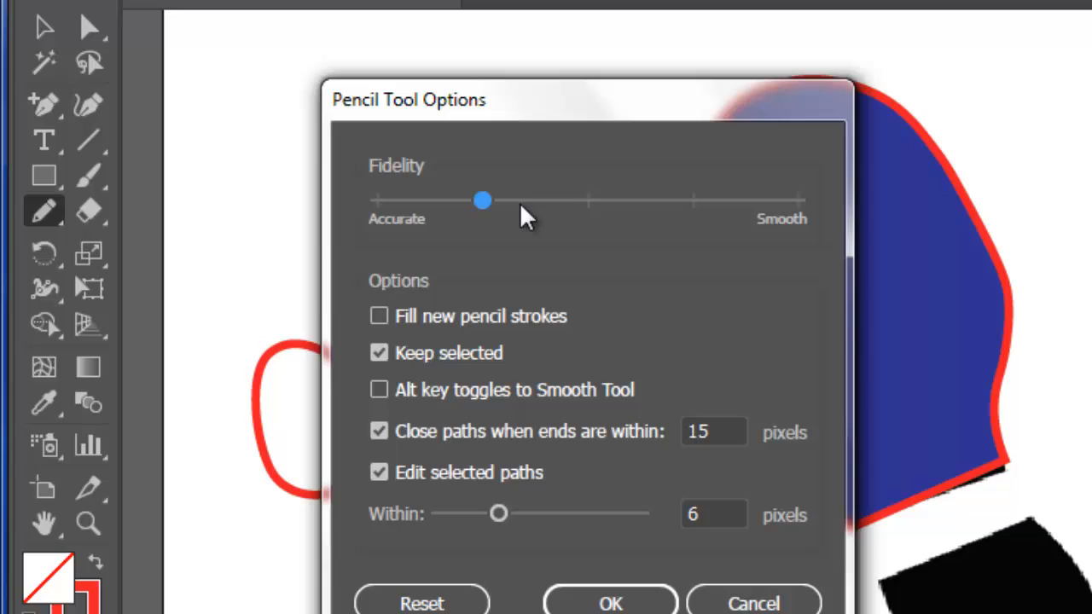
{"action": "left_click_drag", "start_coordinate": [483, 200], "coordinate": [799, 199]}
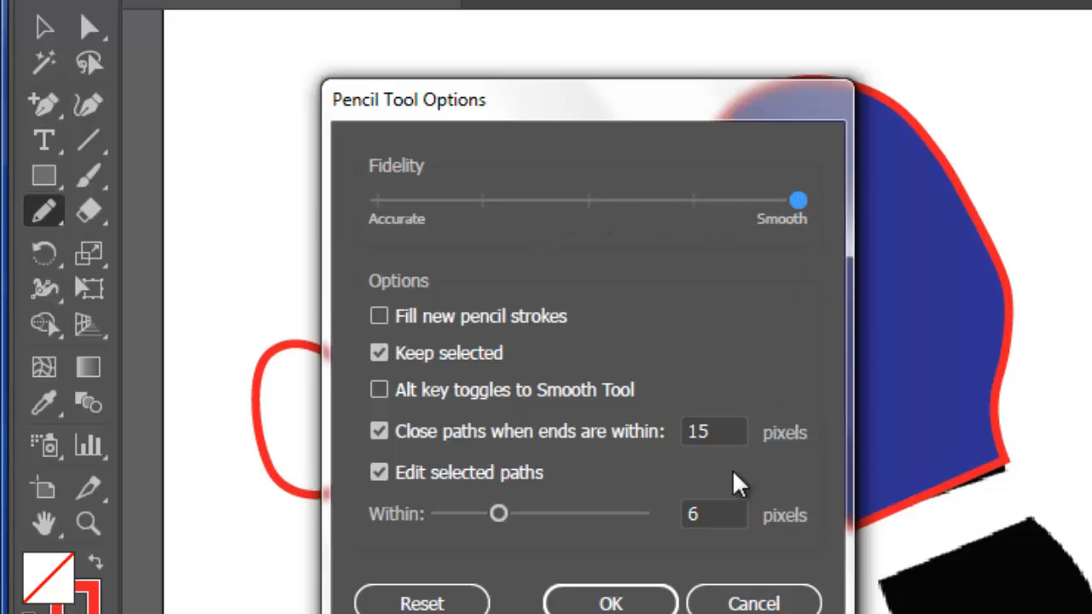
{"action": "left_click", "coordinate": [610, 603]}
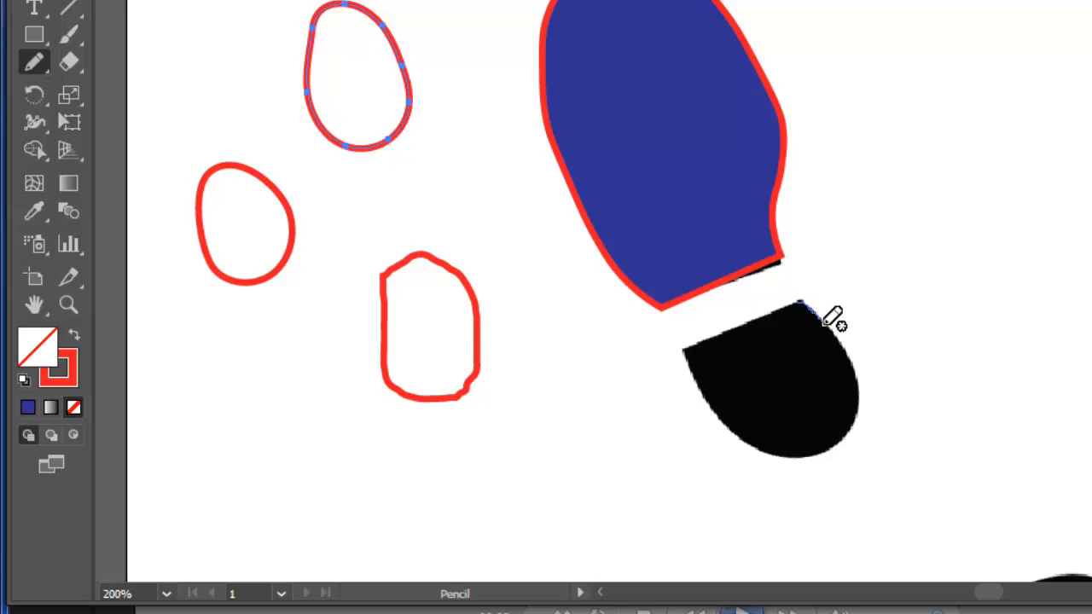
Draw a red freehand Pencil outline encircling the upper footprint's black heel
{"action": "left_click_drag", "start_coordinate": [832, 315], "coordinate": [857, 426]}
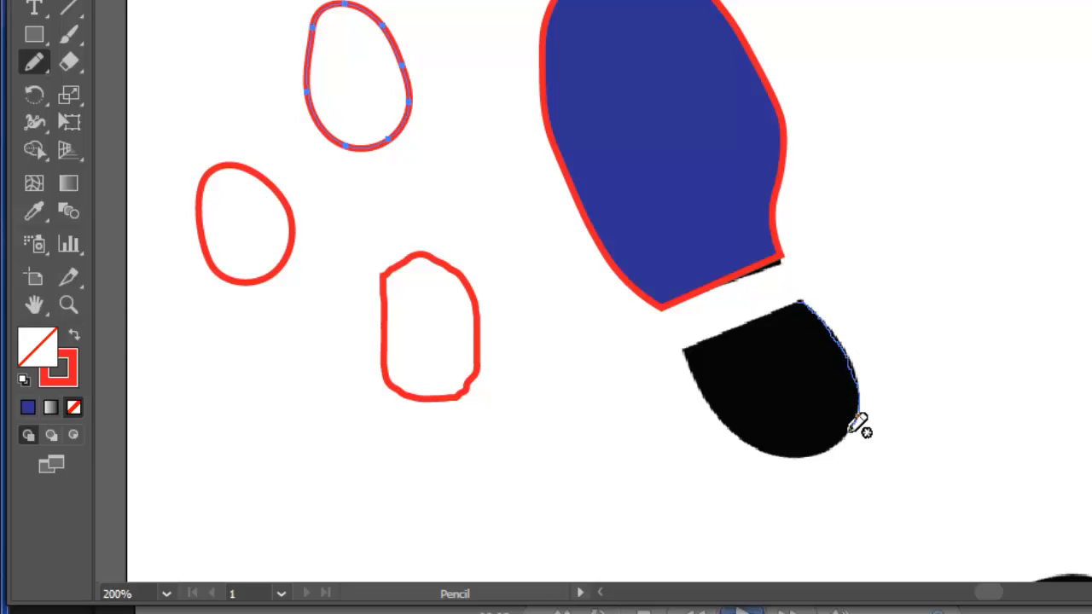
{"action": "left_click_drag", "start_coordinate": [861, 426], "coordinate": [759, 439]}
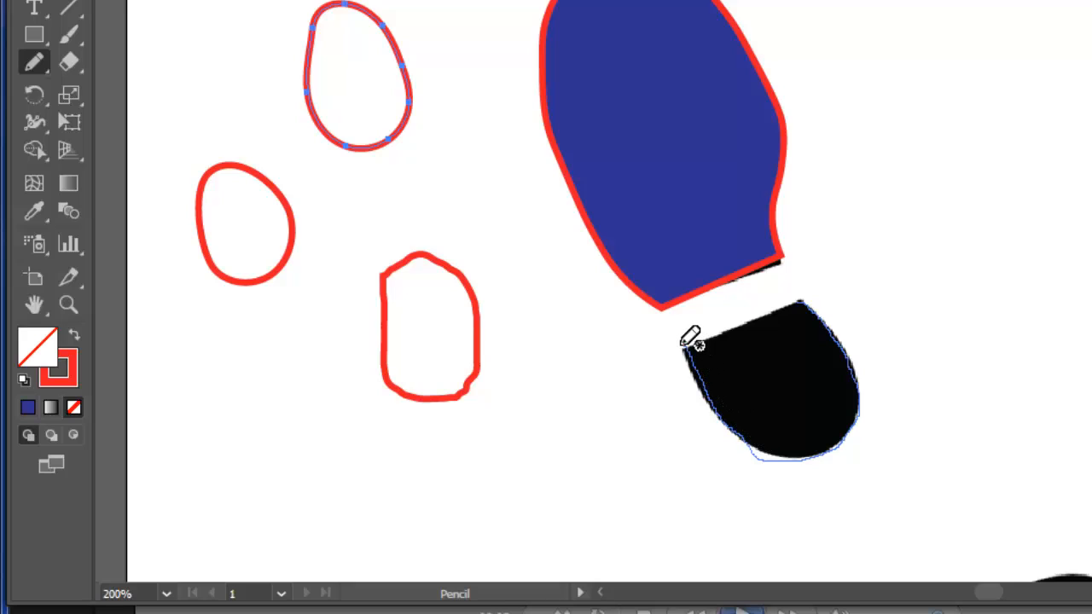
{"action": "left_click_drag", "start_coordinate": [691, 342], "coordinate": [789, 311]}
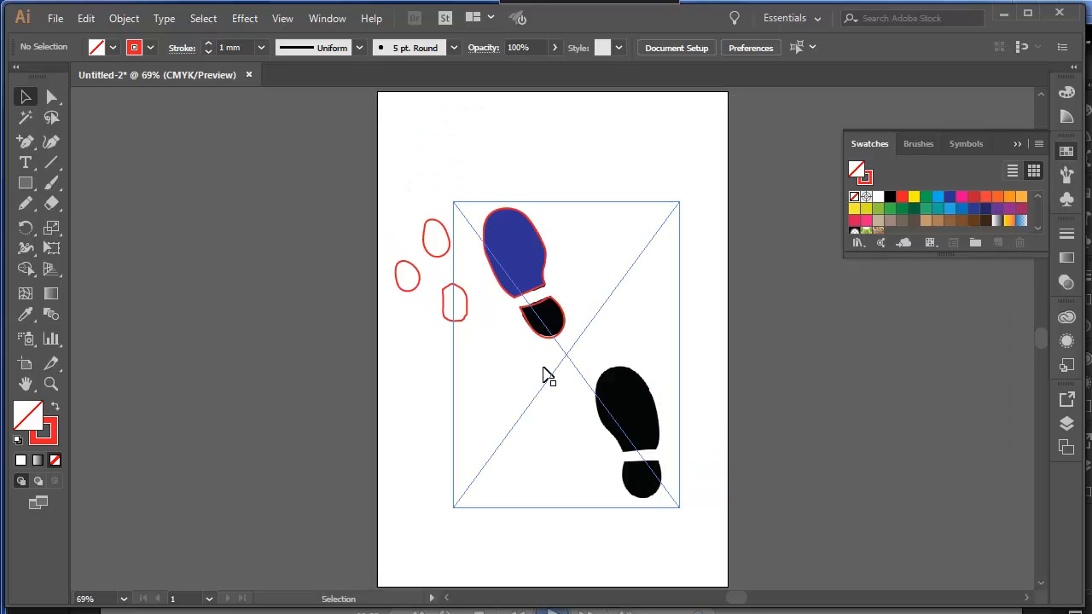
Marquee-select the four red toe outlines and remove them
{"action": "left_click", "coordinate": [627, 431]}
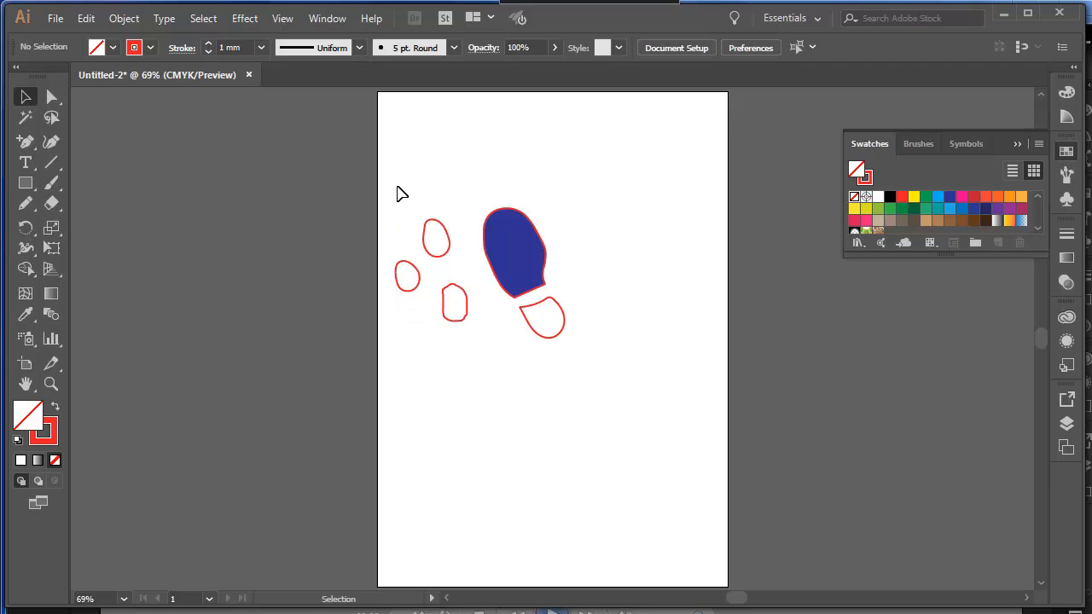
{"action": "left_click_drag", "start_coordinate": [401, 190], "coordinate": [461, 365]}
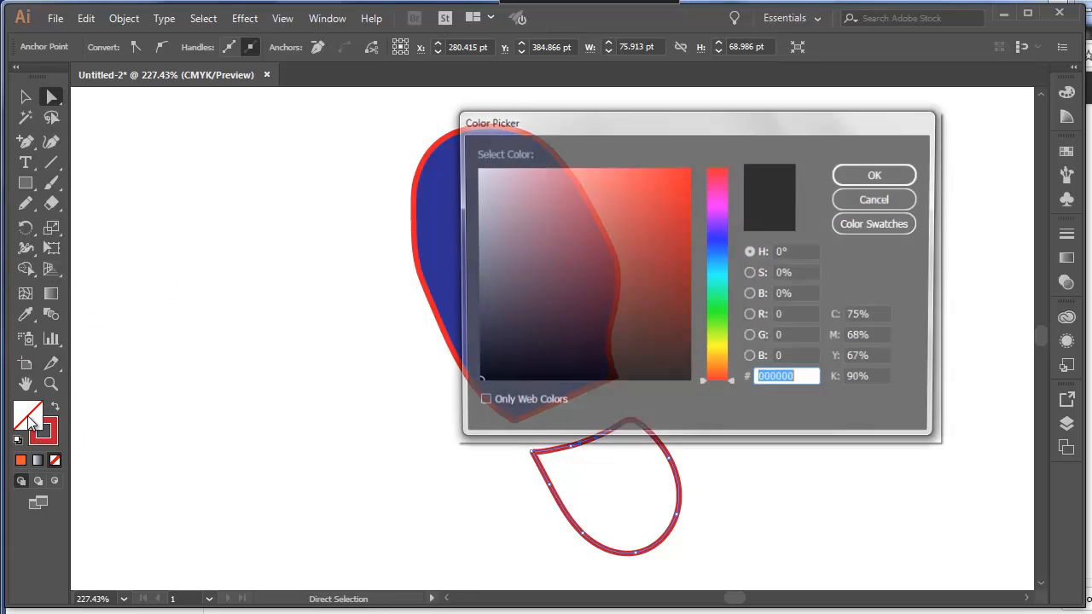
Fill the selected heel with red (d62222) from the Color Picker
{"action": "left_click", "coordinate": [656, 203]}
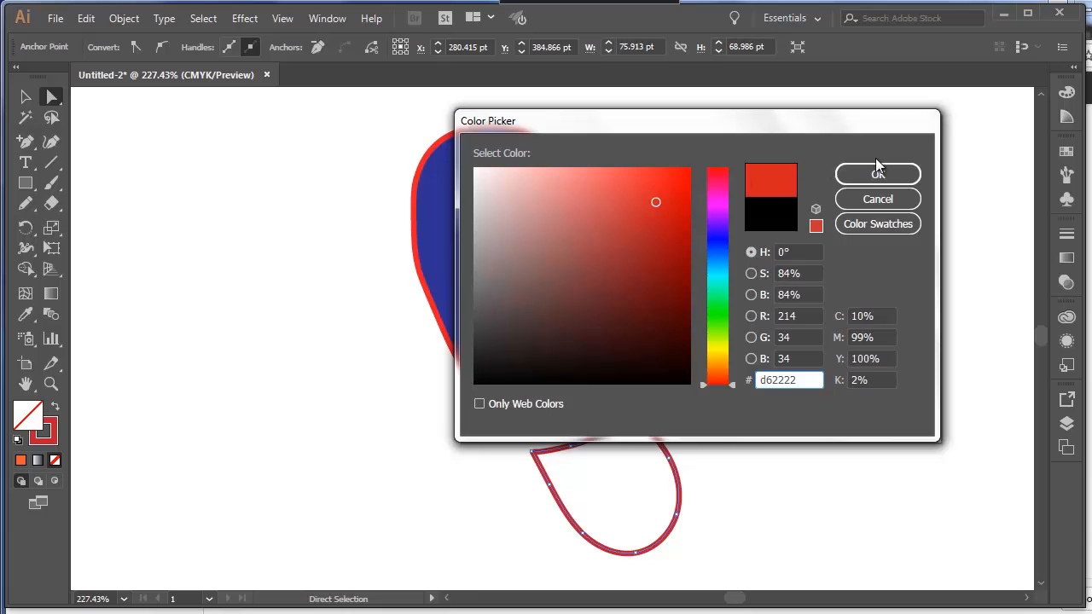
{"action": "left_click", "coordinate": [877, 174]}
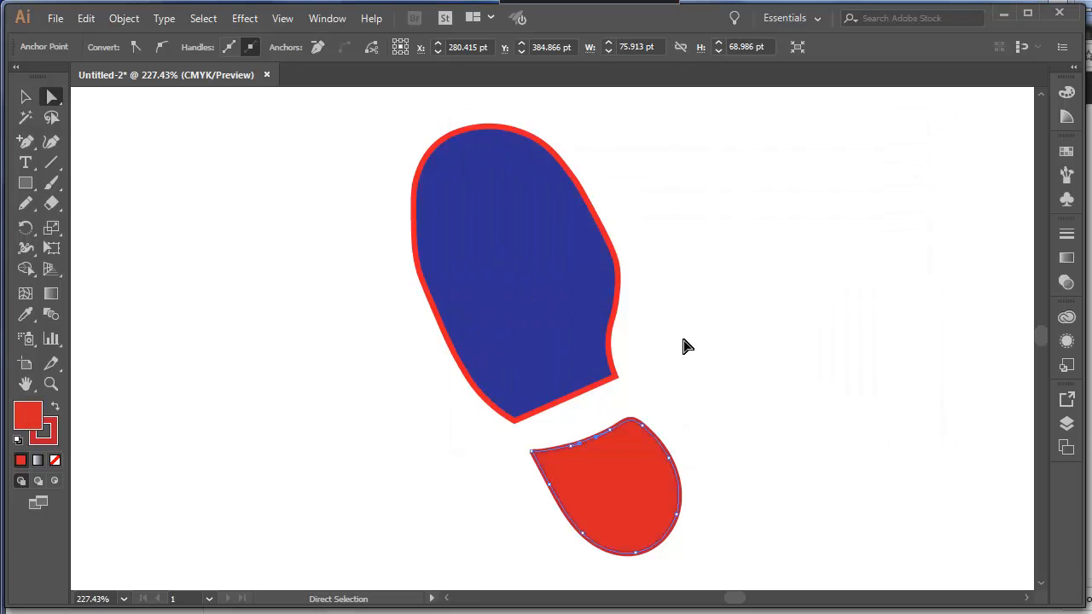
{"action": "mouse_move", "coordinate": [278, 475]}
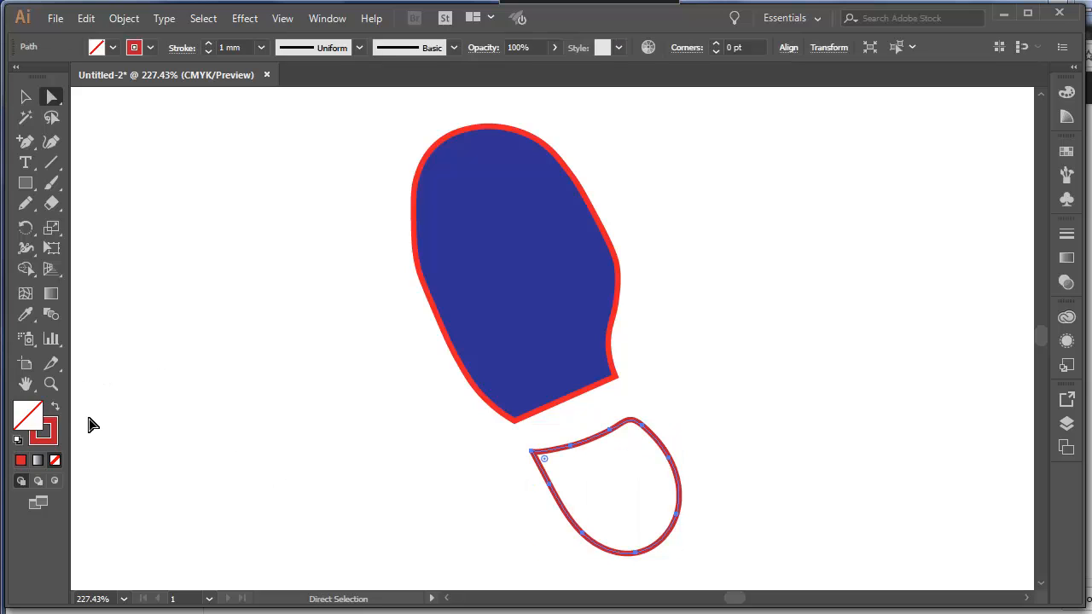
{"action": "mouse_move", "coordinate": [90, 126]}
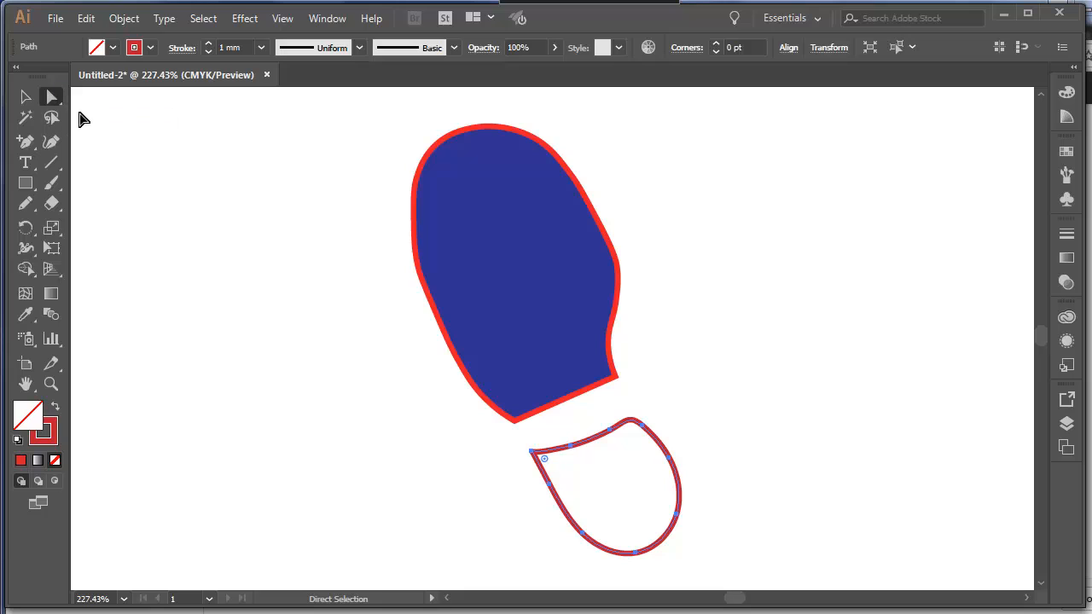
{"action": "mouse_move", "coordinate": [50, 96]}
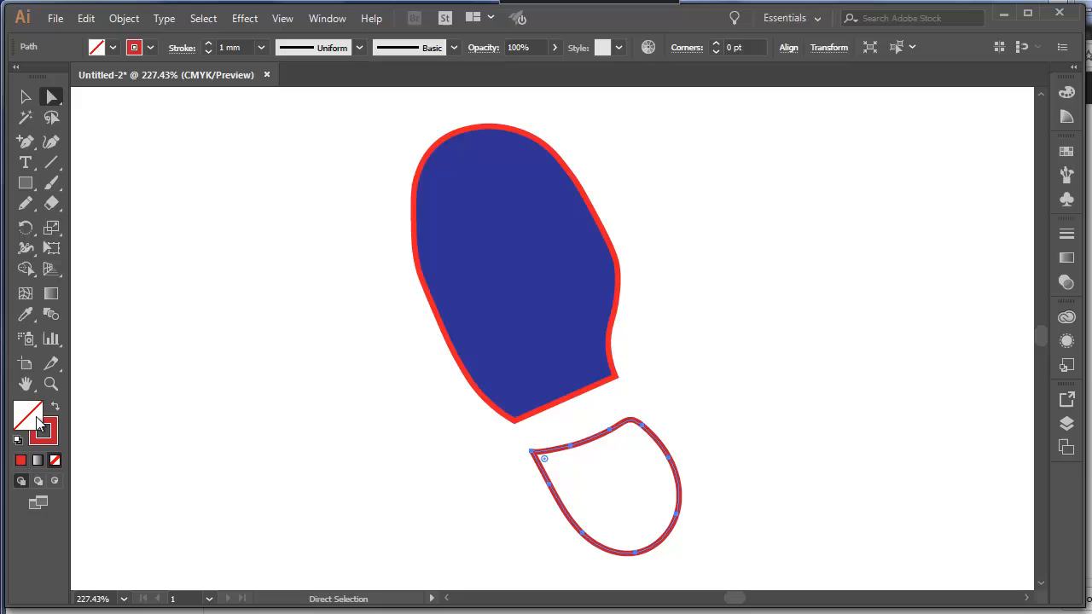
{"action": "mouse_move", "coordinate": [28, 414]}
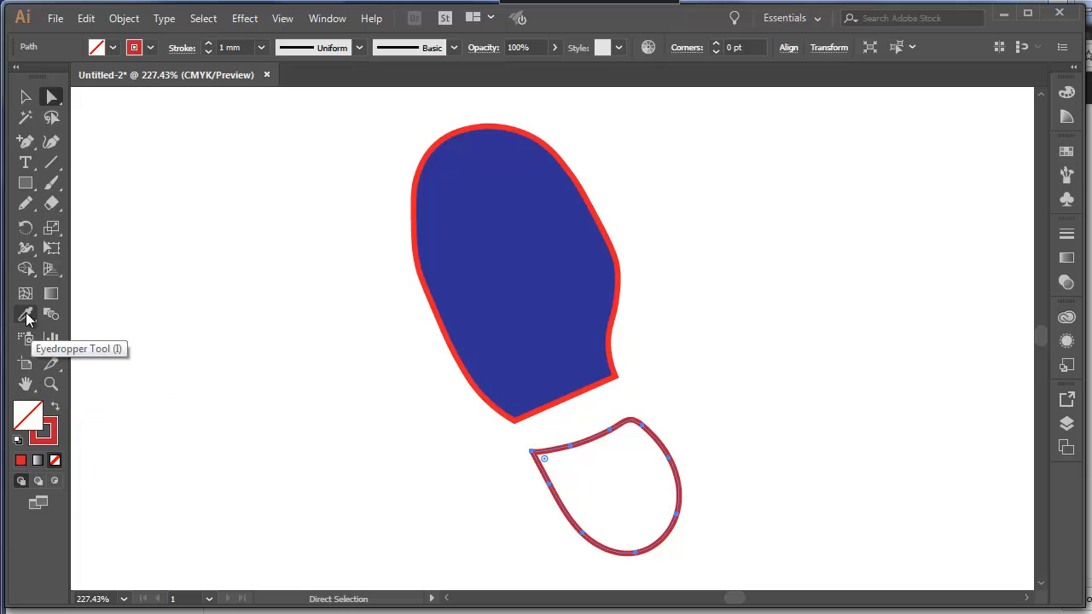
Sample the sole's blue with the Eyedropper and apply the blue swatch to the heel
{"action": "left_click", "coordinate": [511, 262]}
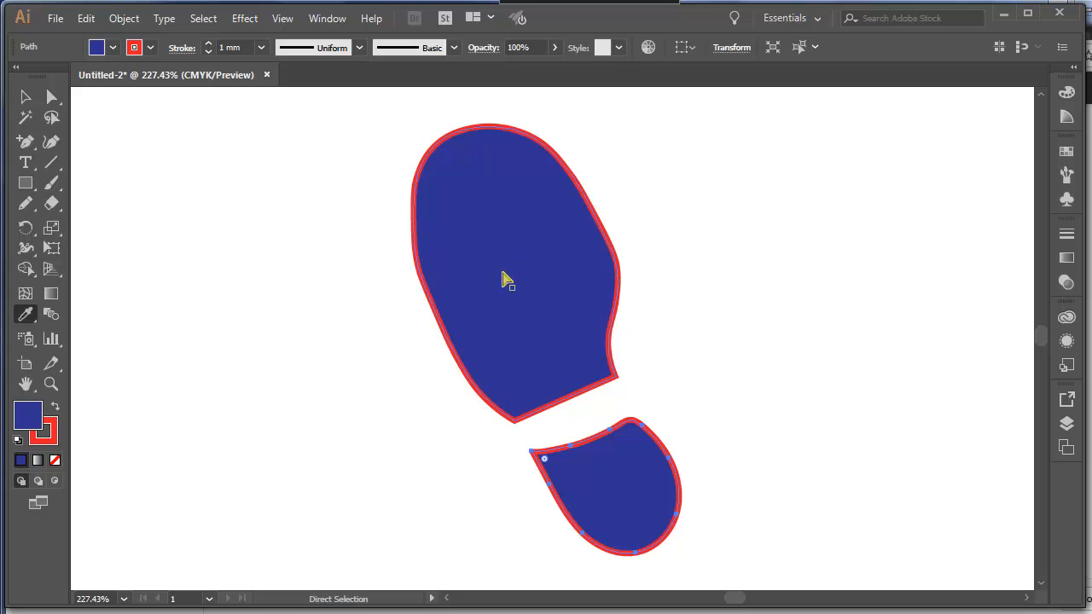
{"action": "left_click", "coordinate": [559, 473]}
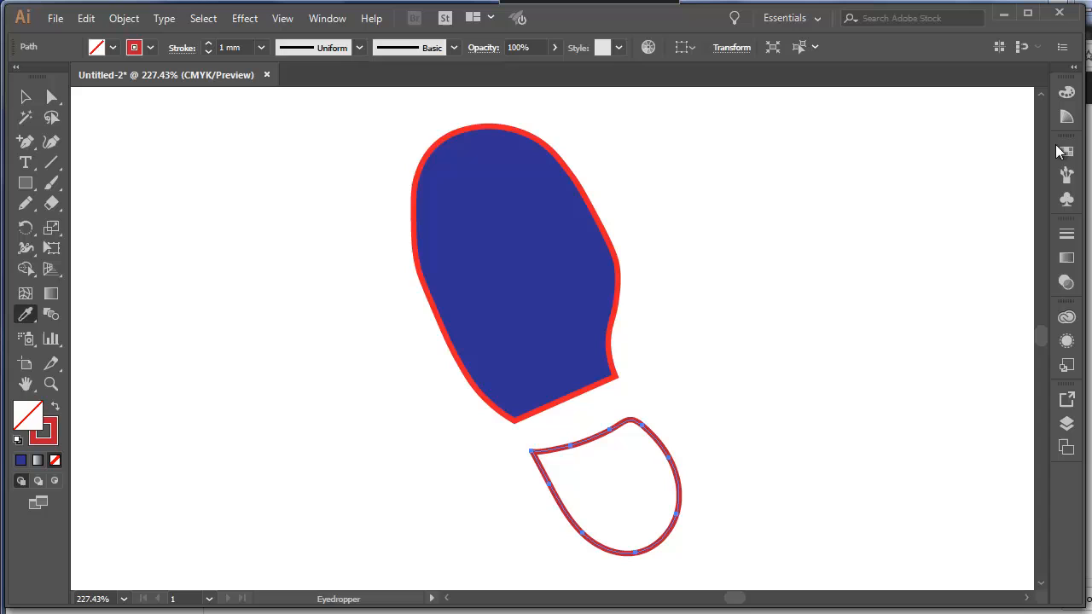
{"action": "left_click", "coordinate": [1066, 152]}
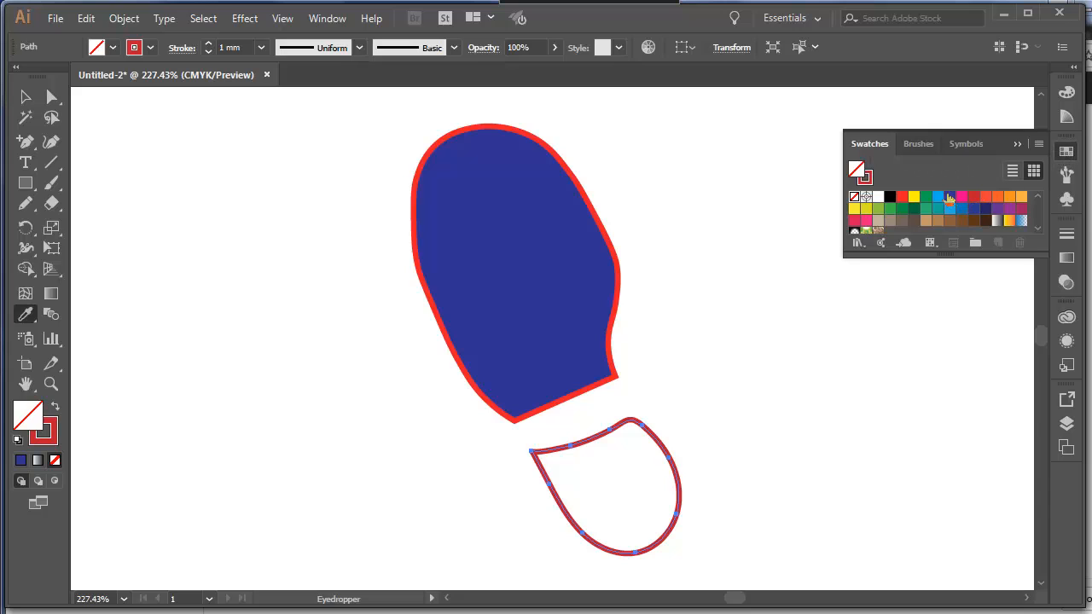
{"action": "left_click", "coordinate": [950, 197]}
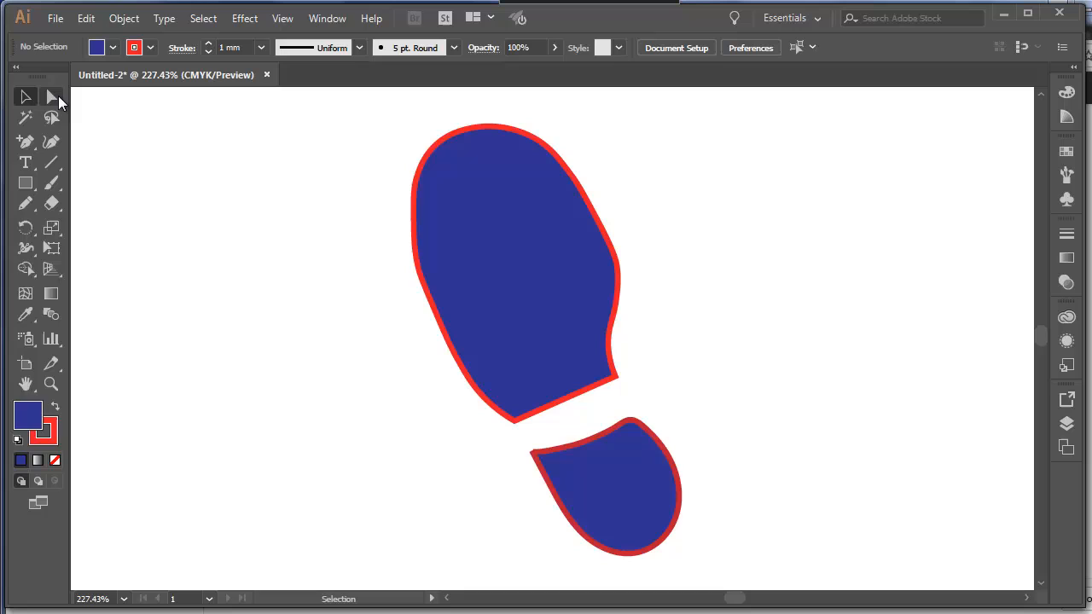
{"action": "mouse_move", "coordinate": [52, 96]}
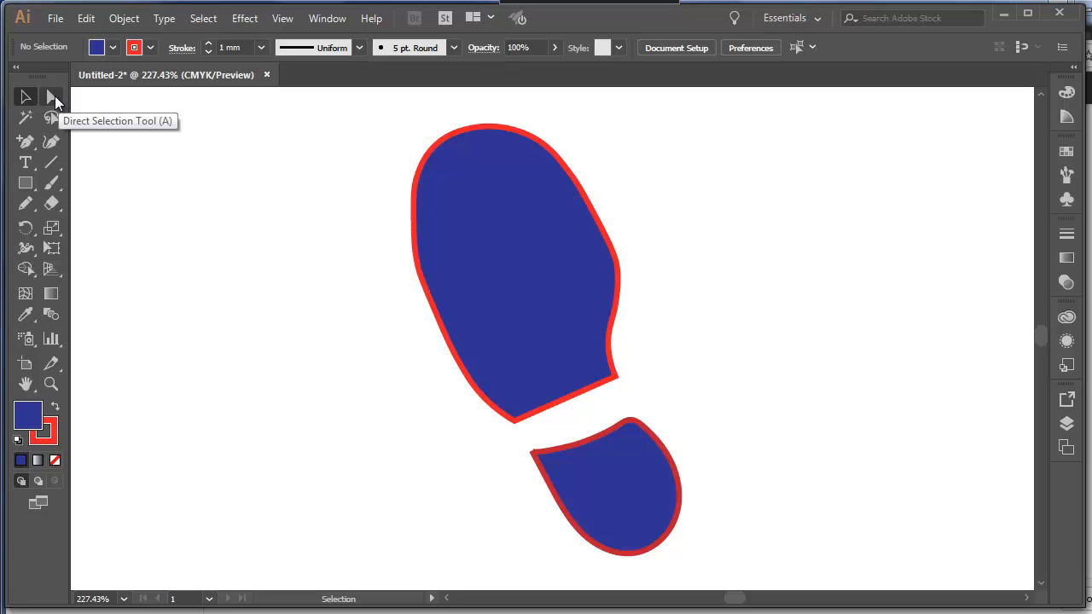
{"action": "mouse_move", "coordinate": [25, 97]}
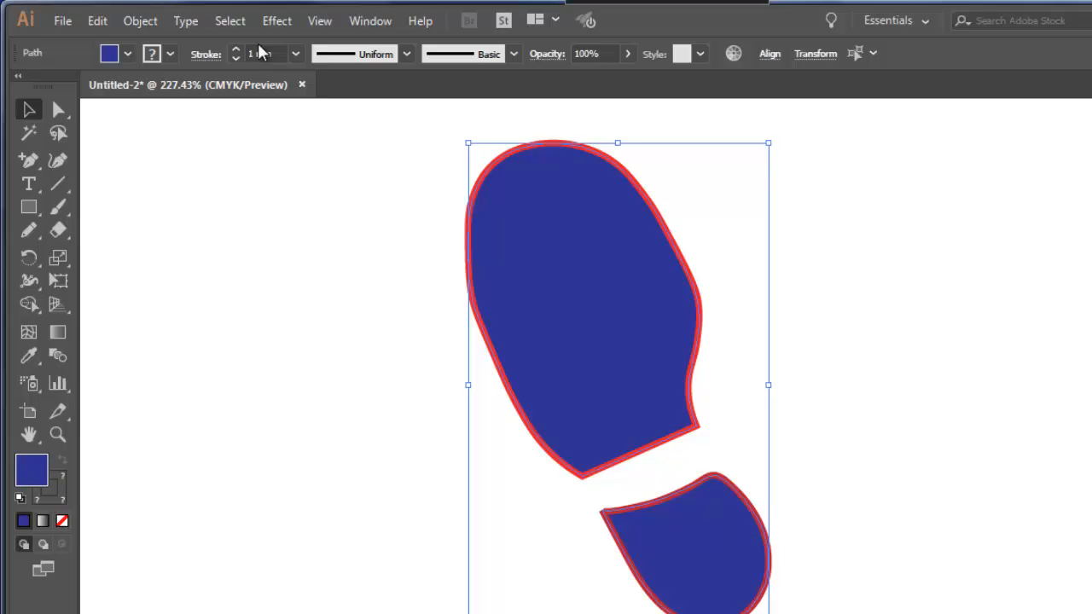
Group the blue sole and heel via the Object menu and fit the artboard in view
{"action": "left_click", "coordinate": [140, 20]}
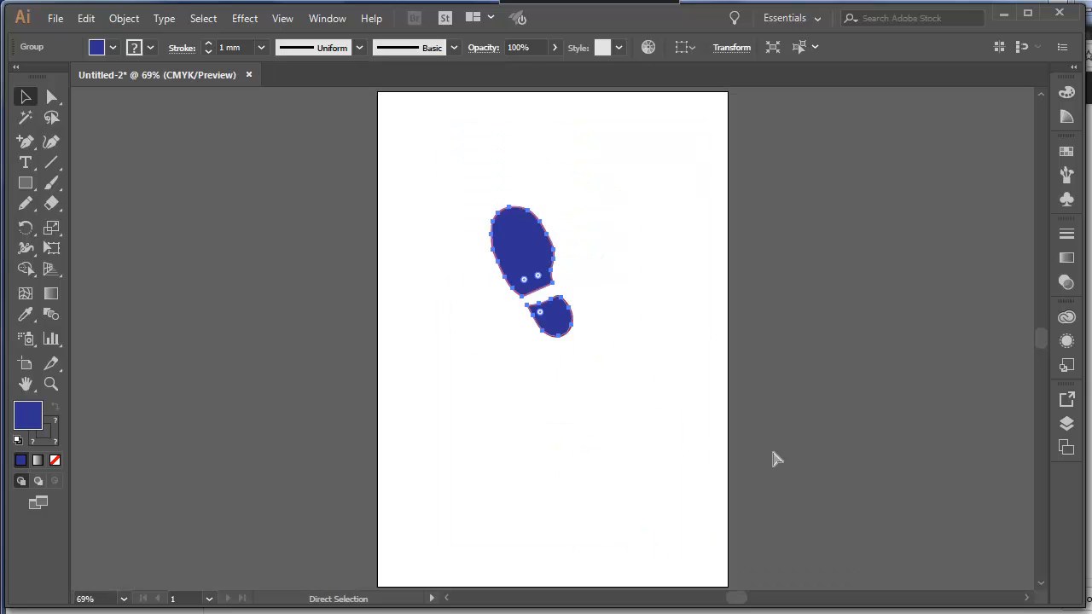
{"action": "left_click", "coordinate": [25, 96]}
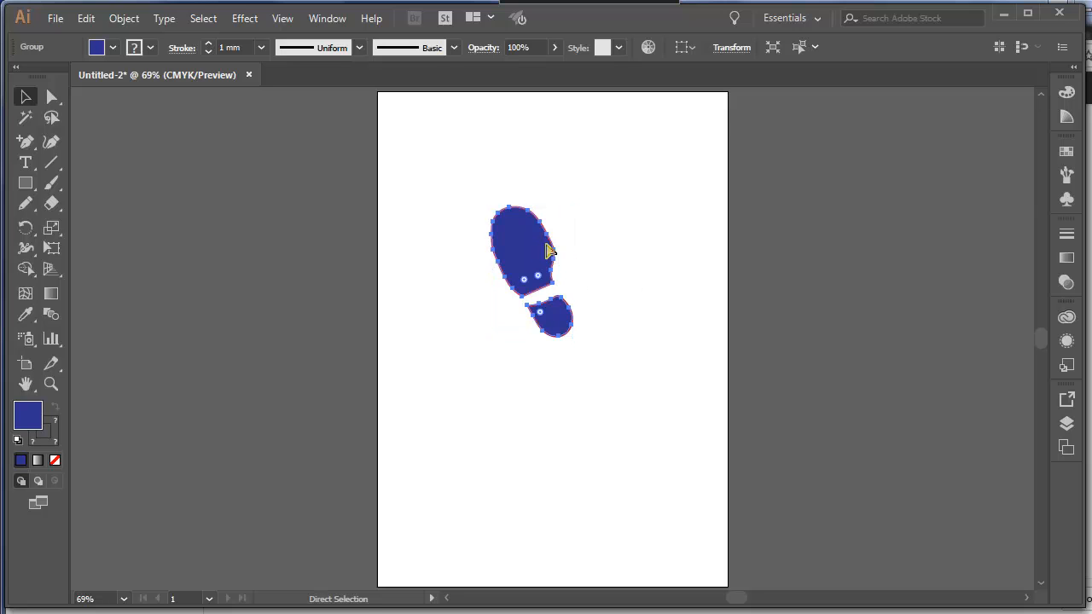
Paste a duplicate footprint, add a vertically reflected copy, and deselect the pair
{"action": "key", "text": "ctrl+v"}
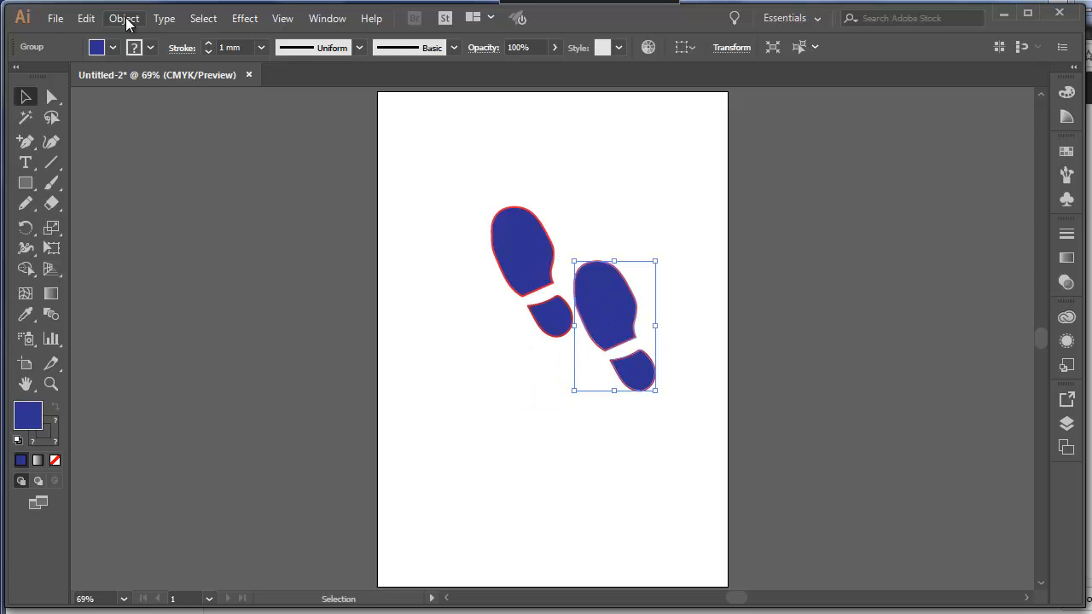
{"action": "left_click", "coordinate": [124, 18]}
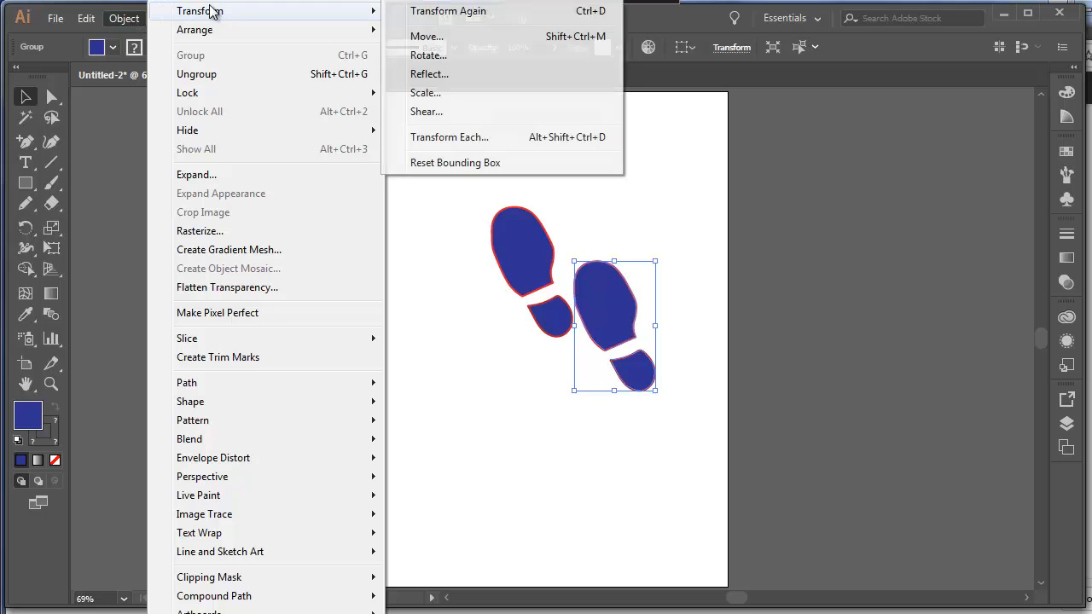
{"action": "mouse_move", "coordinate": [335, 25]}
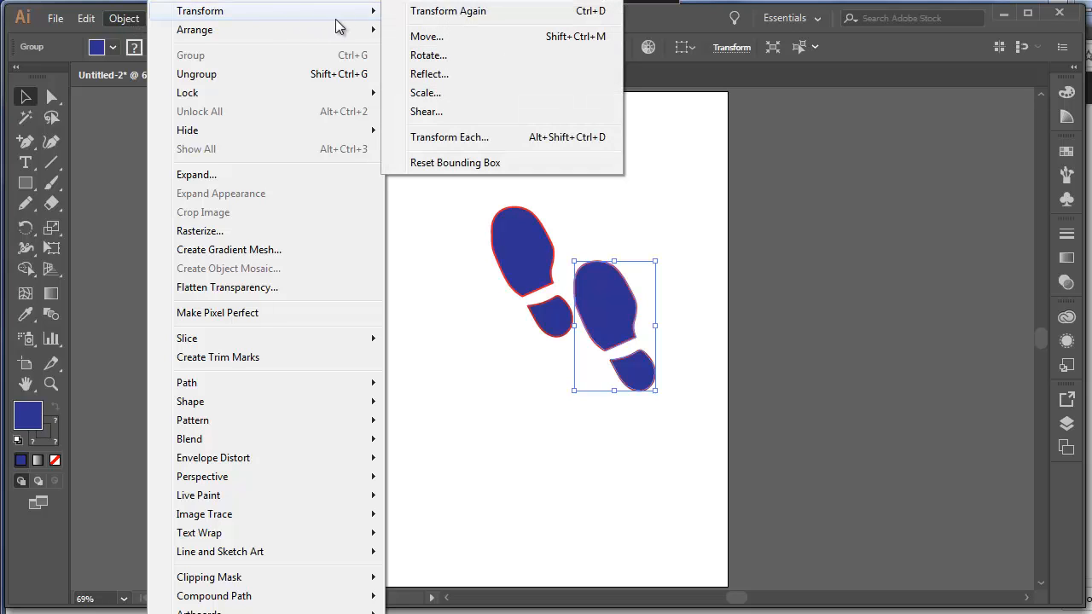
{"action": "left_click", "coordinate": [429, 74]}
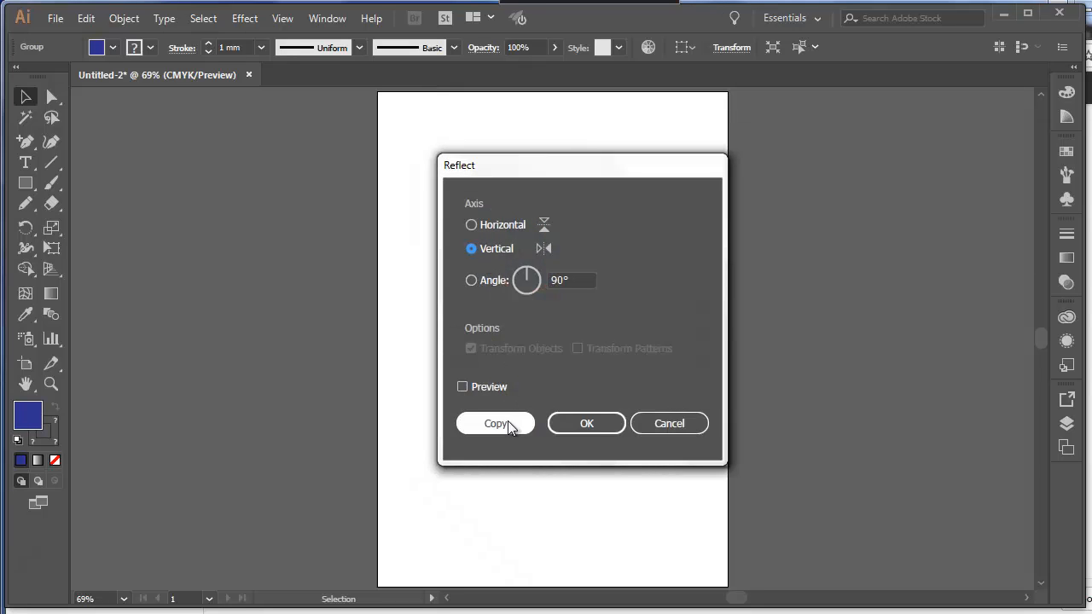
{"action": "left_click", "coordinate": [495, 423]}
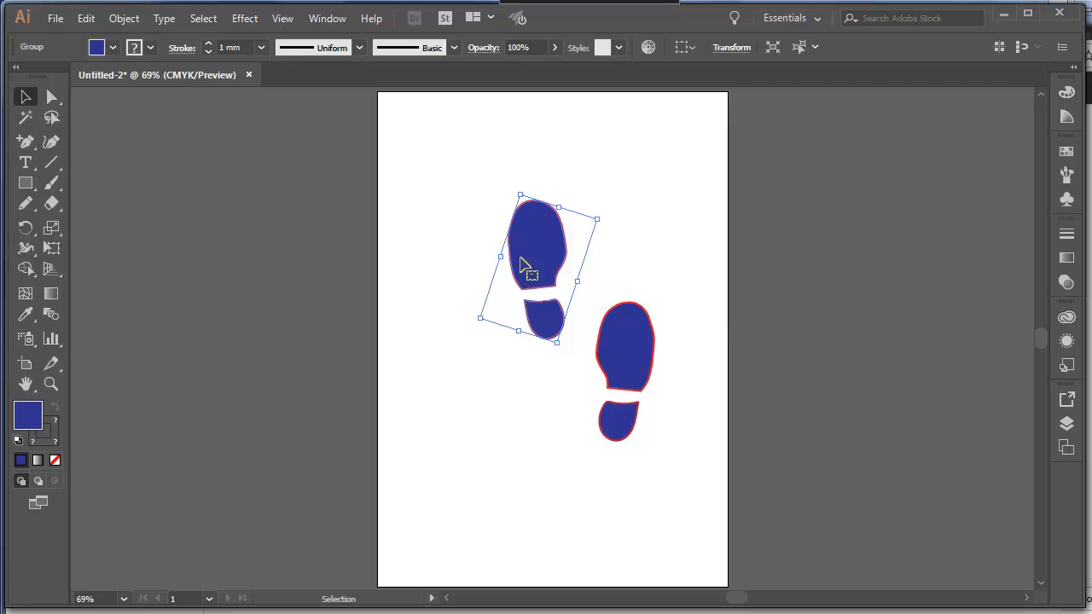
{"action": "left_click", "coordinate": [512, 426]}
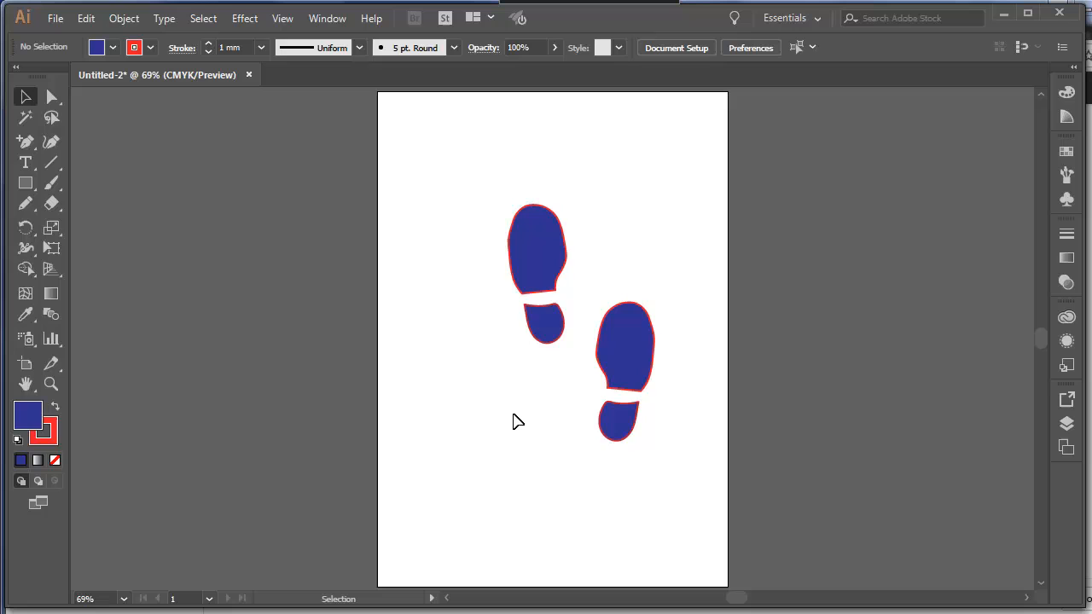
{"action": "mouse_move", "coordinate": [526, 420]}
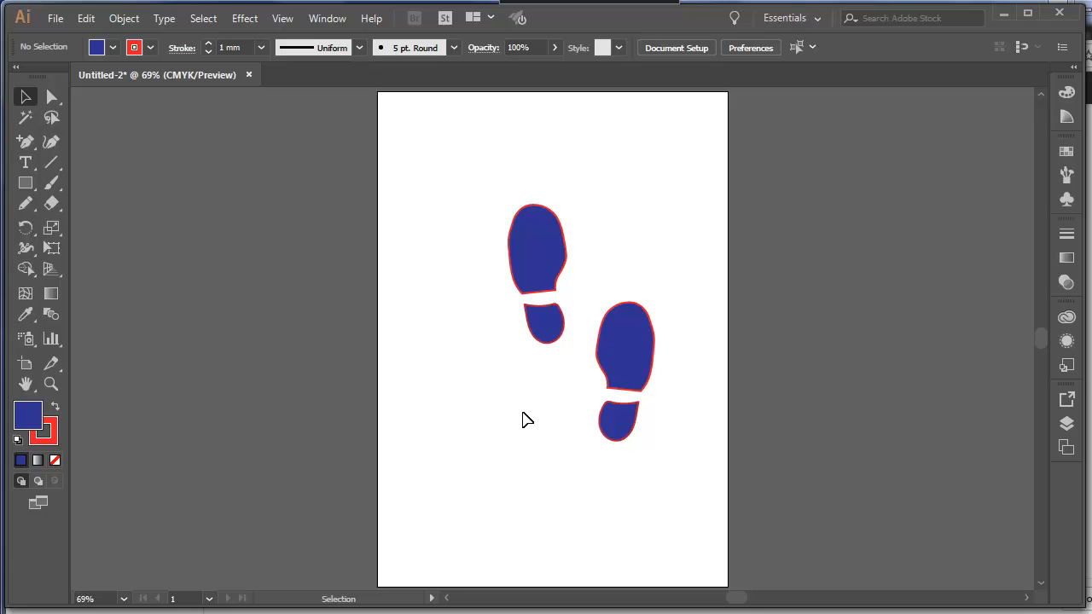
{"action": "mouse_move", "coordinate": [529, 421]}
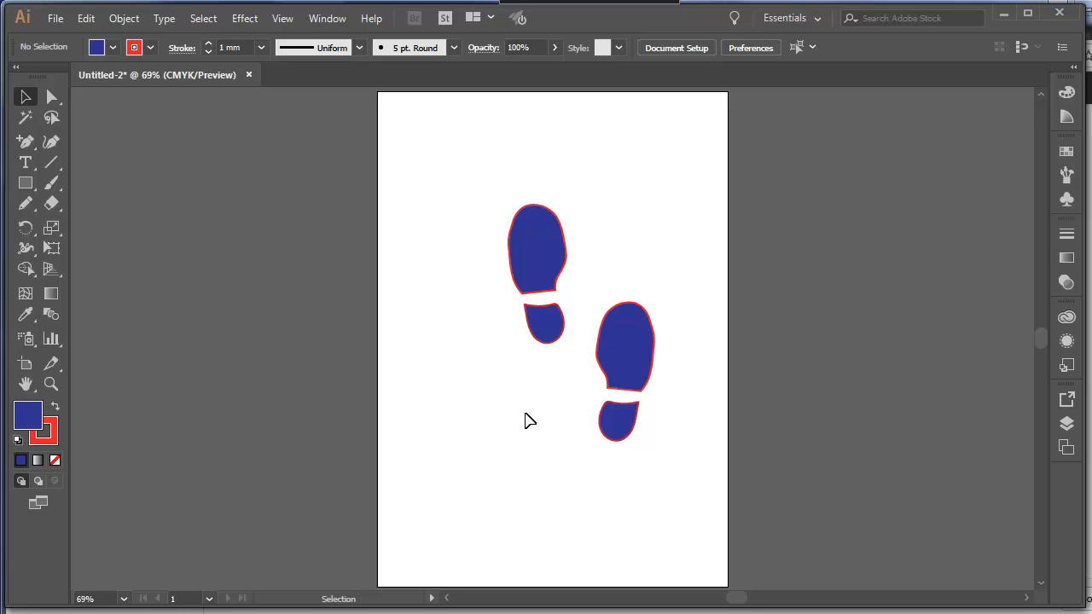
{"action": "mouse_move", "coordinate": [544, 420]}
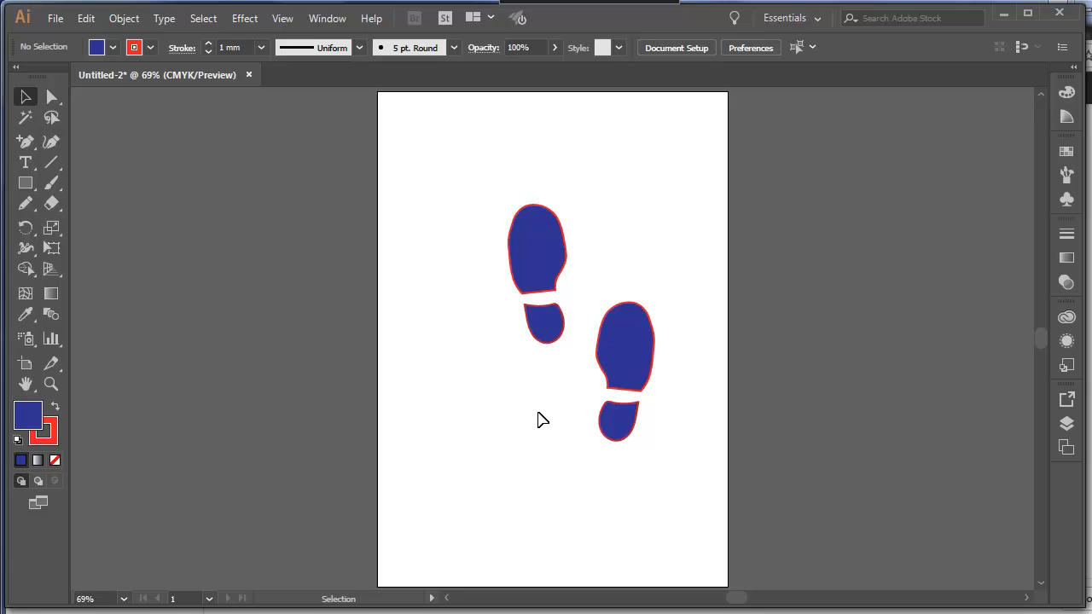